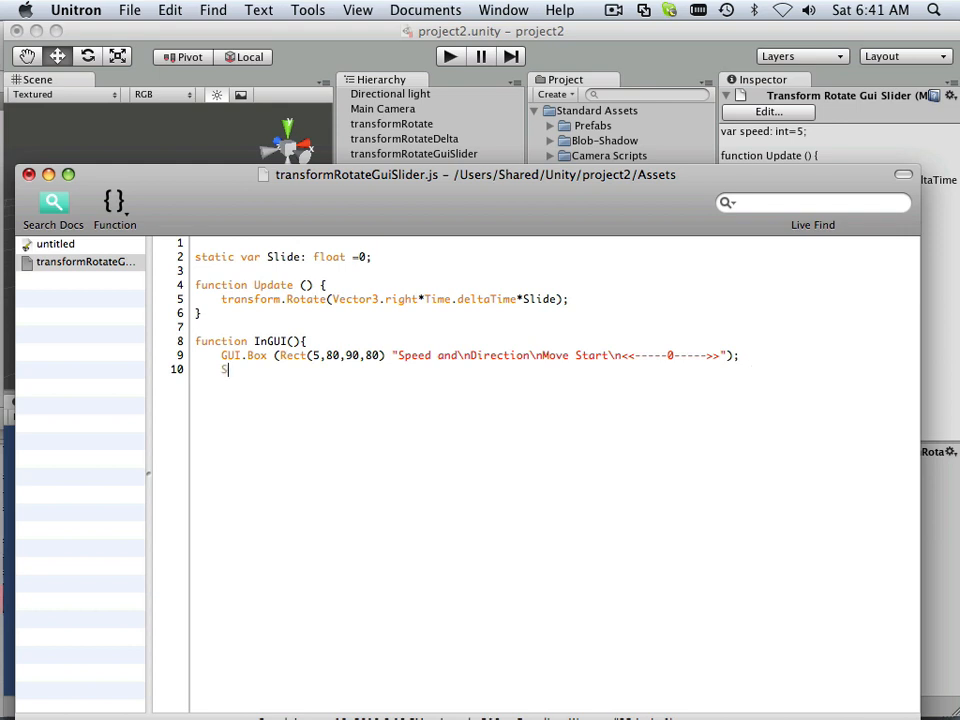
Begin the line 'Slide = GUI.HorizontalSlider (Rect (' under the GUI.Box call
{"action": "type", "text": "Slide = G"}
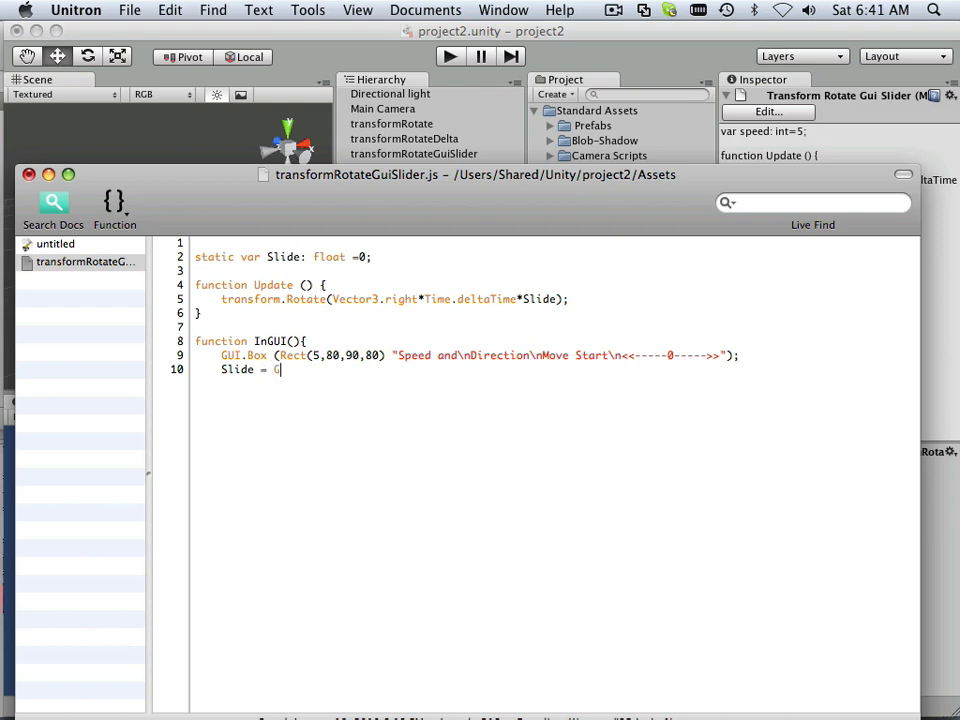
{"action": "type", "text": "UI"}
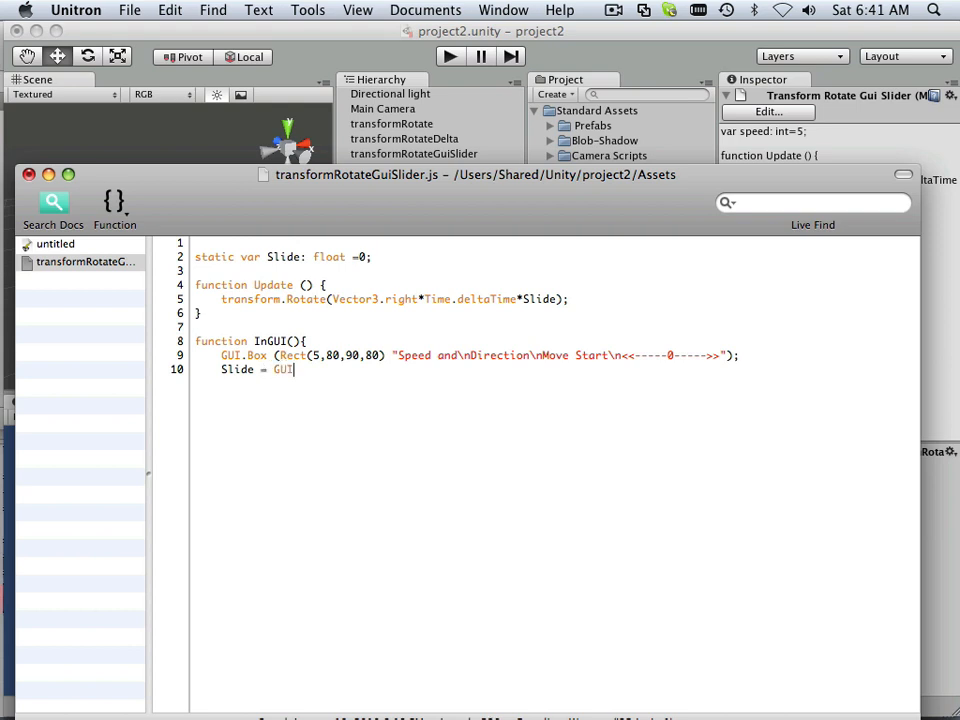
{"action": "type", "text": ".Ho"}
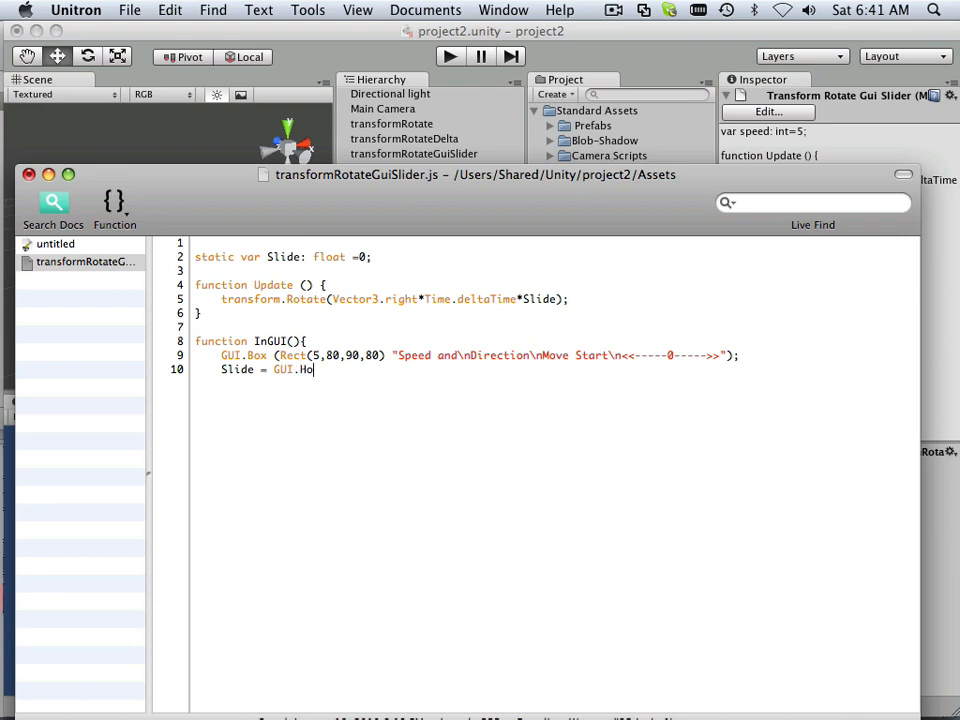
{"action": "type", "text": "ri"}
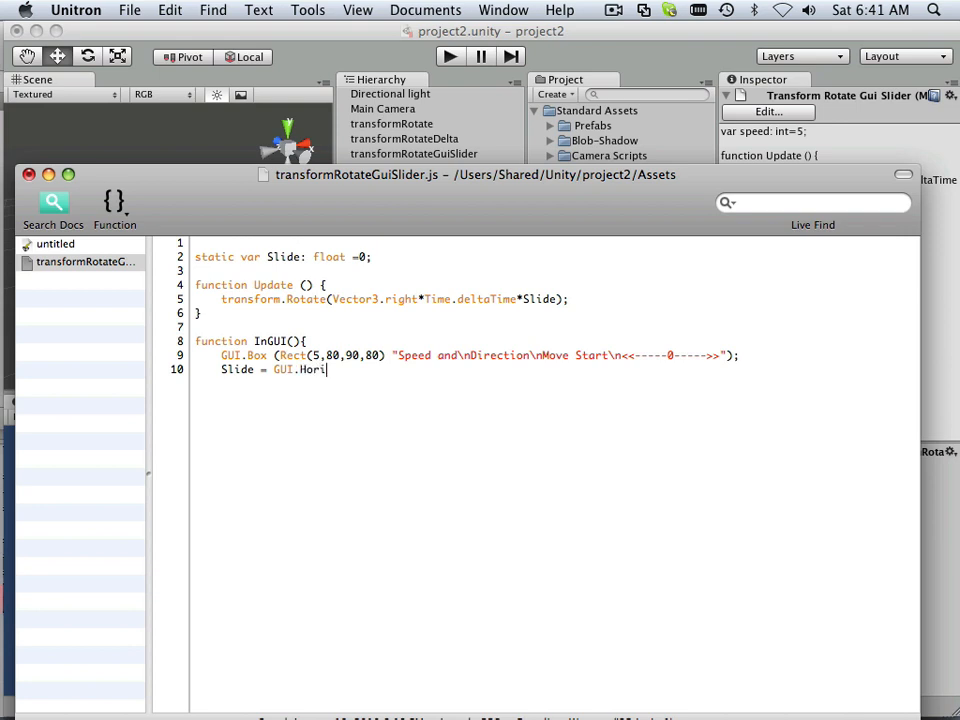
{"action": "type", "text": "zontalSlider"}
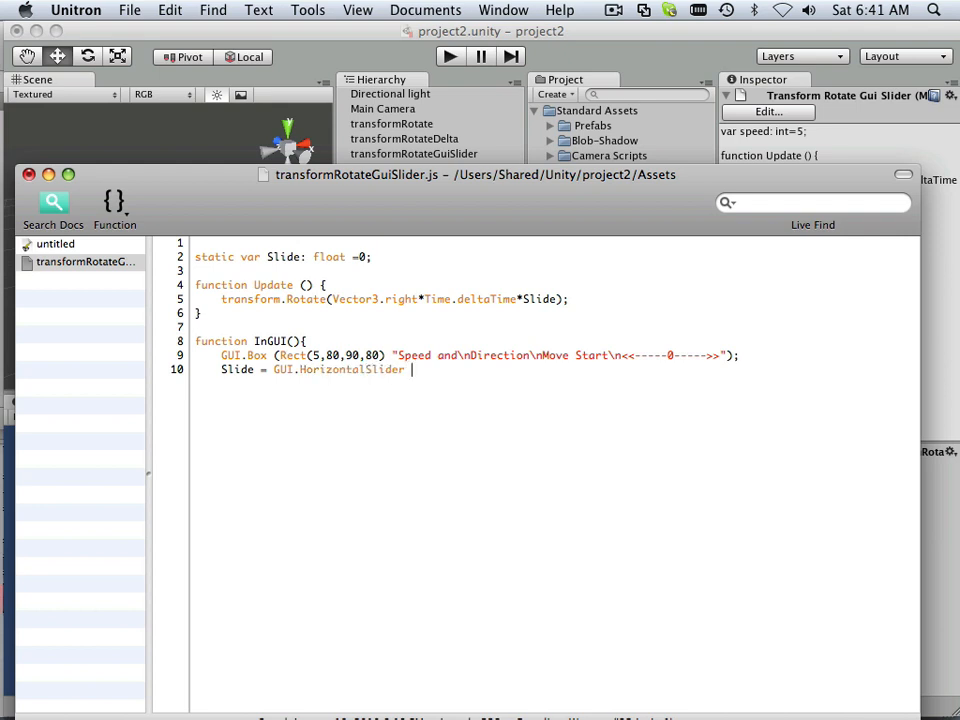
{"action": "type", "text": "("}
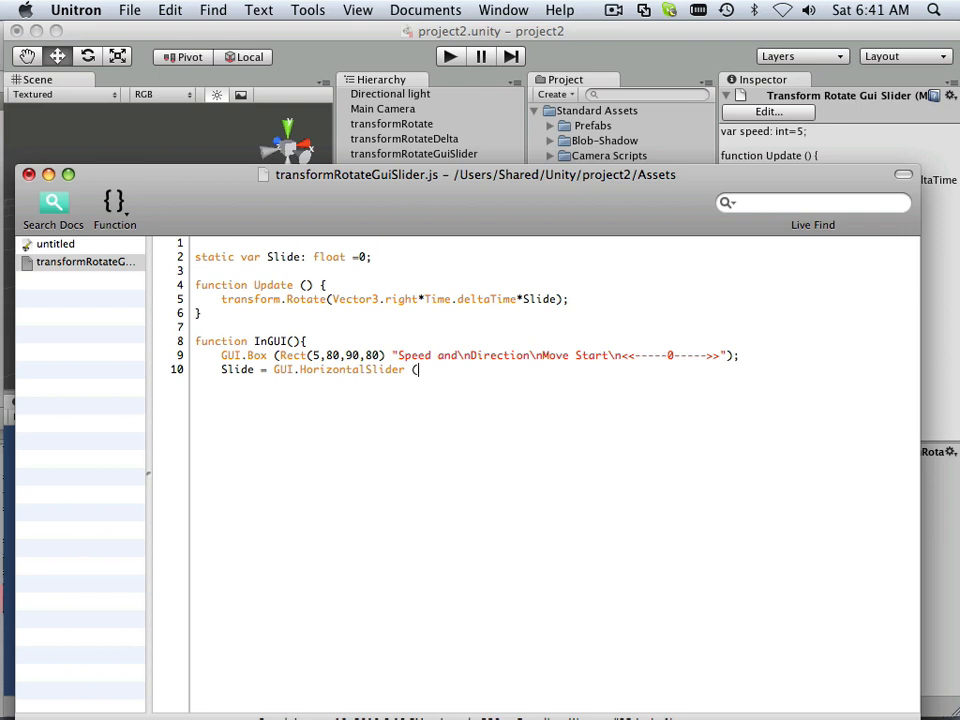
{"action": "type", "text": "Rect"}
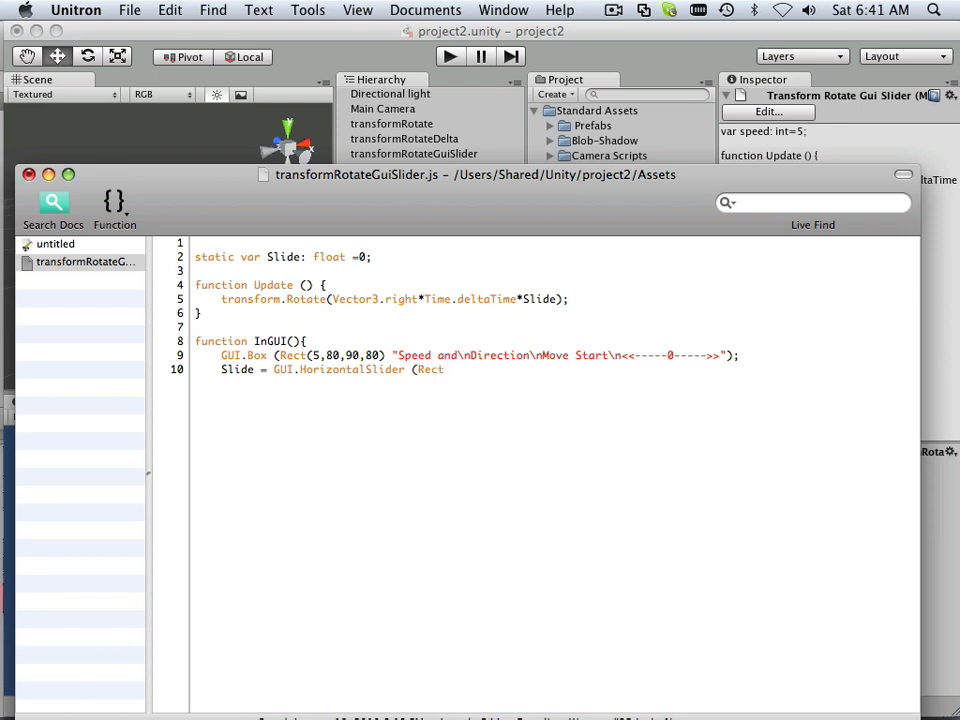
Give the slider rectangle the values 10, 140, 80, 30 followed by a comma
{"action": "type", "text": "10"}
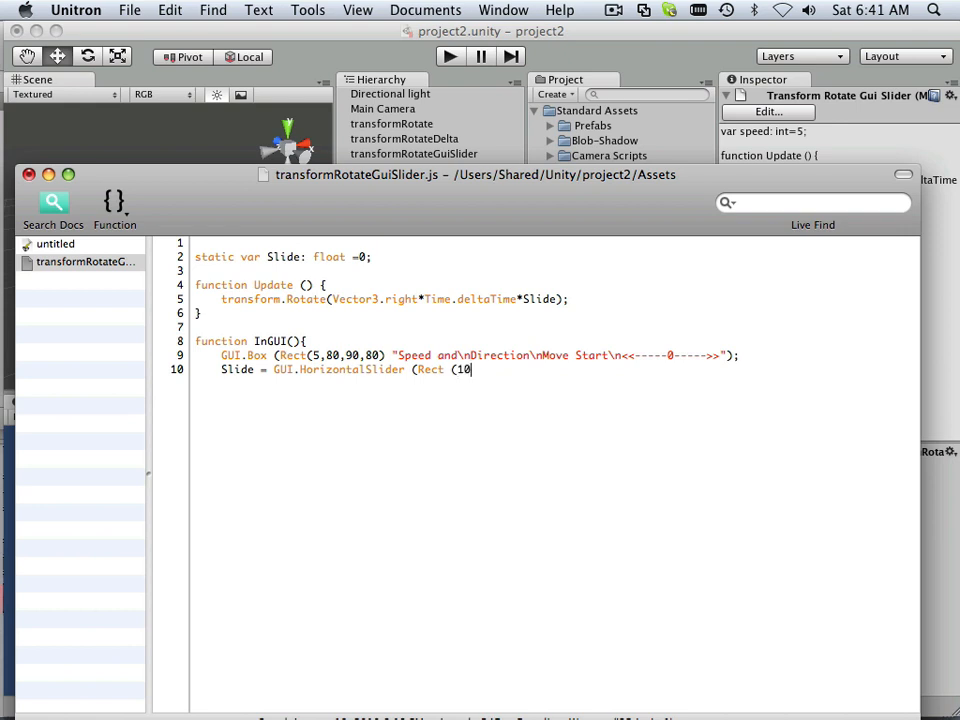
{"action": "type", "text": ","}
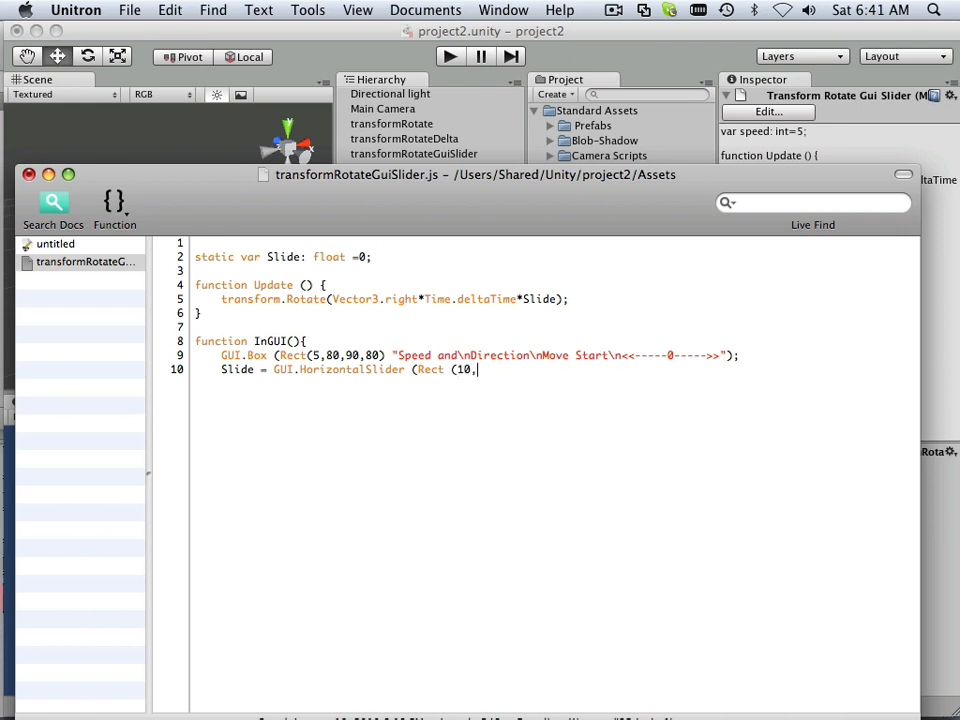
{"action": "type", "text": "140"}
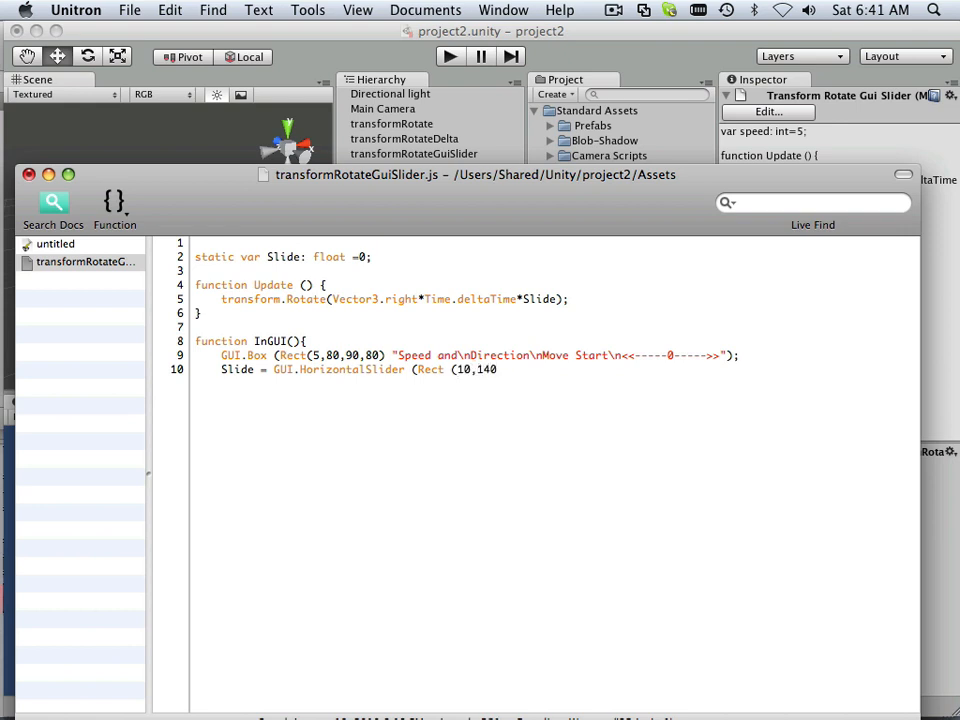
{"action": "type", "text": ",80"}
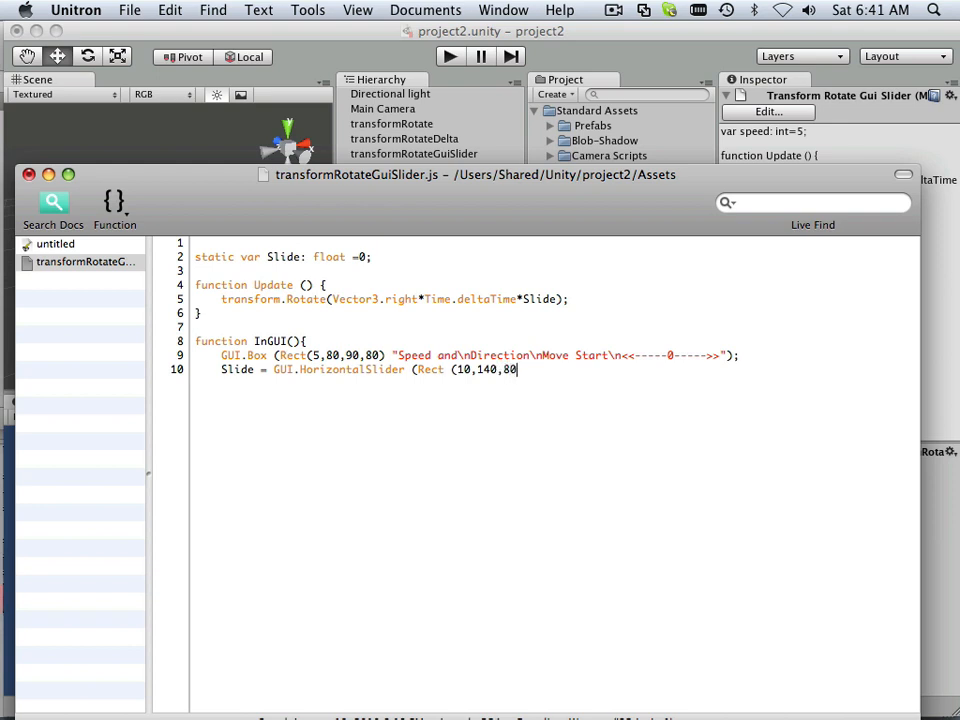
{"action": "type", "text": ",30"}
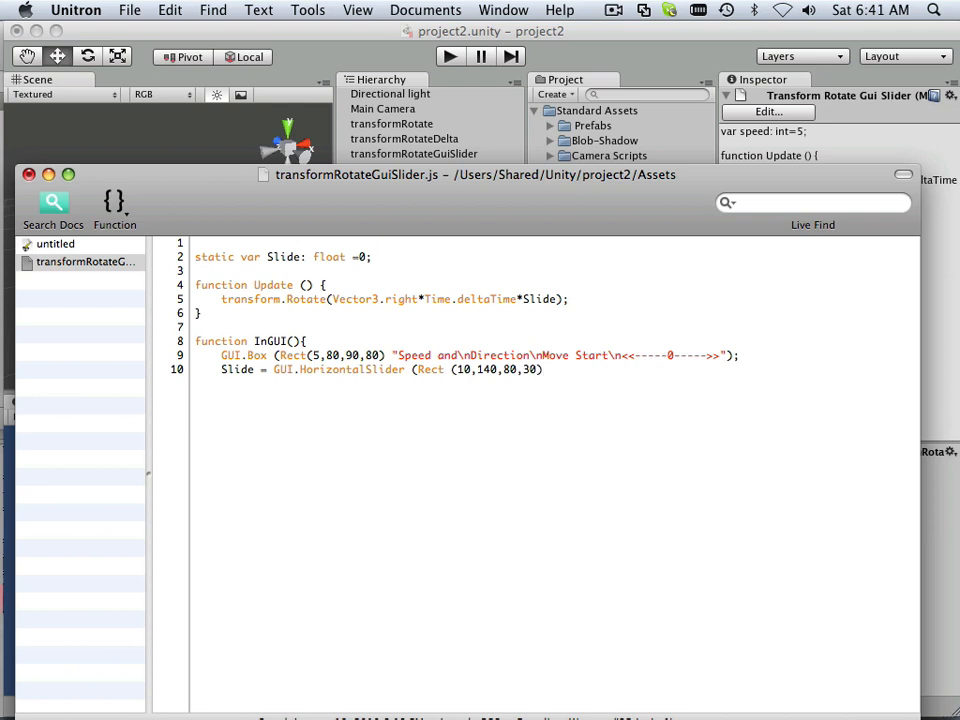
{"action": "type", "text": ","}
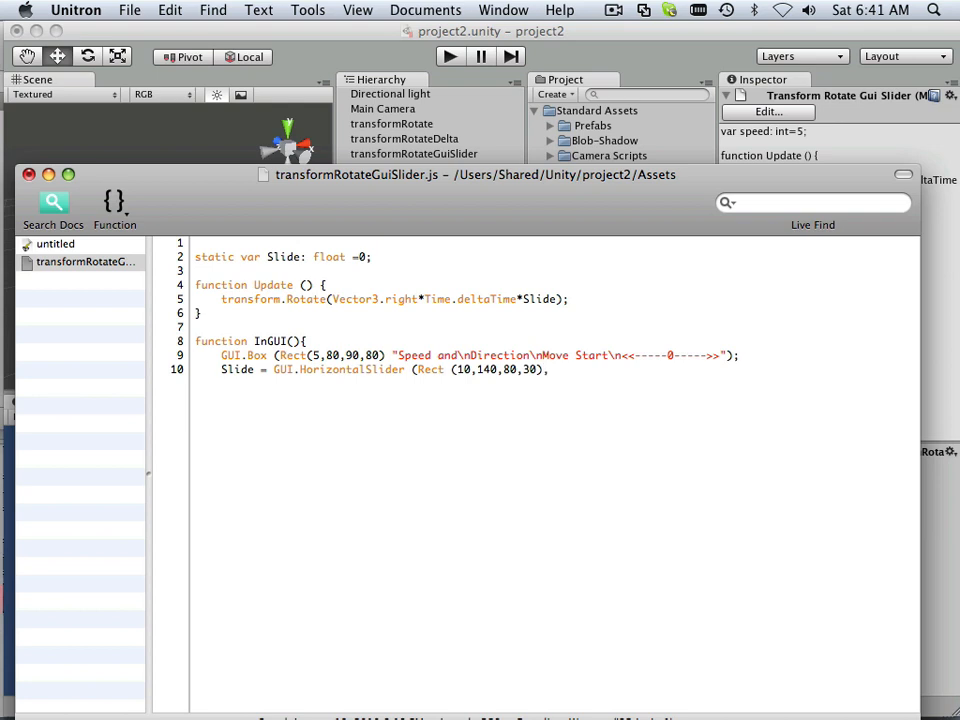
Pass Slide as the value with a range from -200.0 to 200.0
{"action": "type", "text": "Sl"}
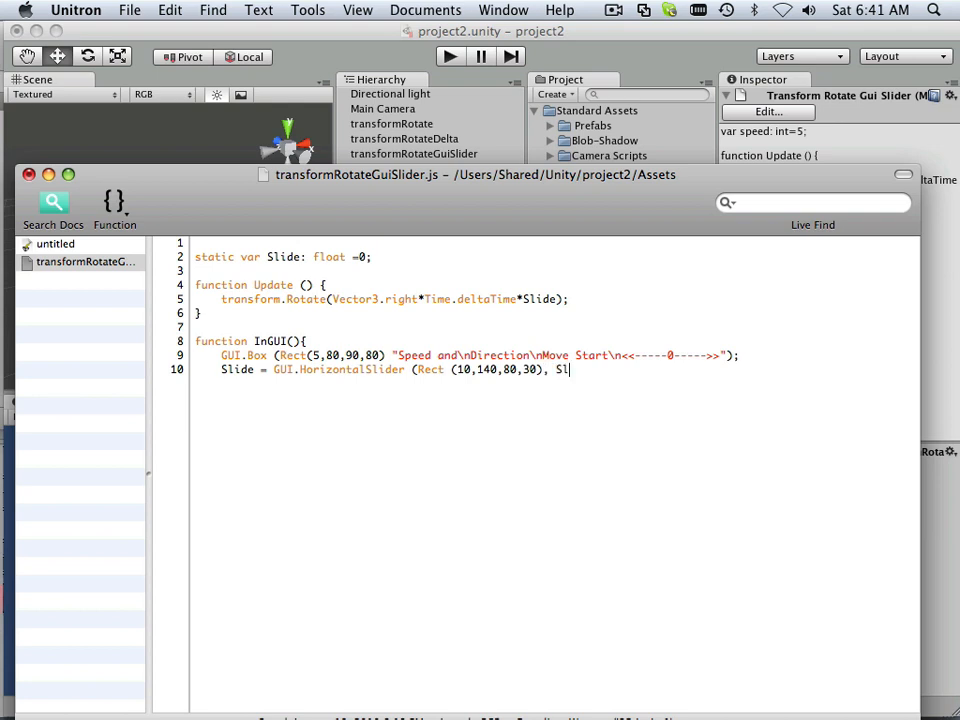
{"action": "type", "text": "de"}
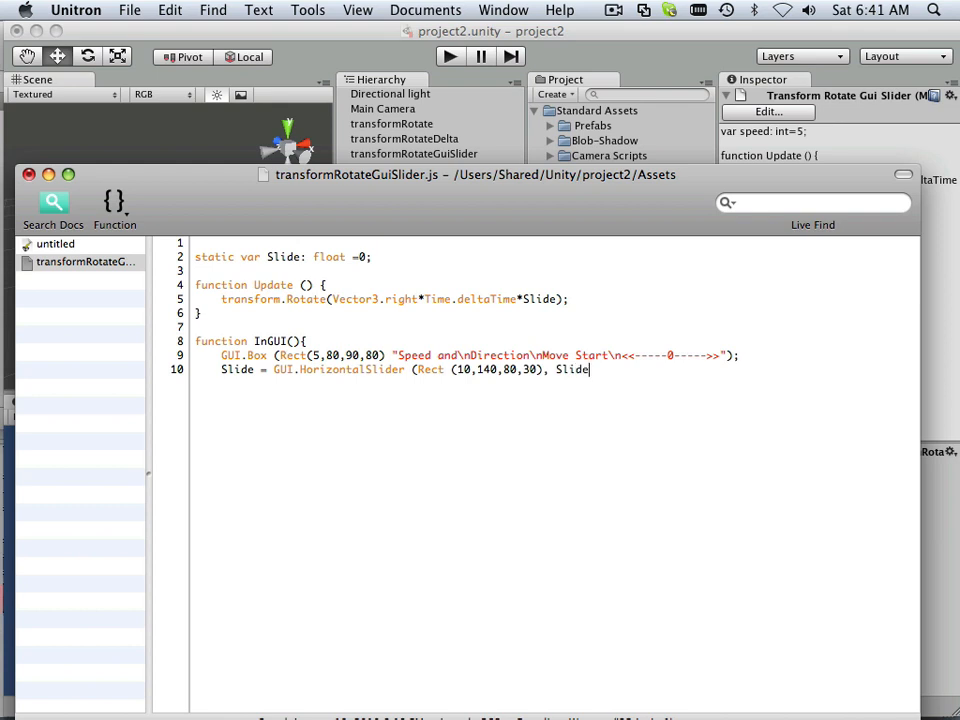
{"action": "type", "text": ","}
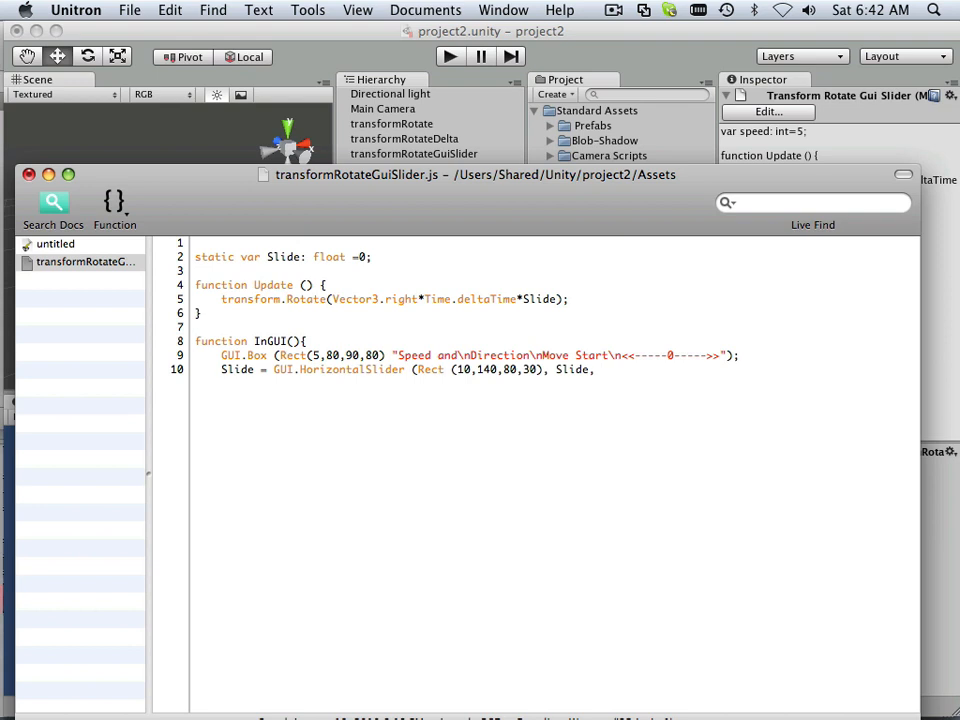
{"action": "type", "text": "-2"}
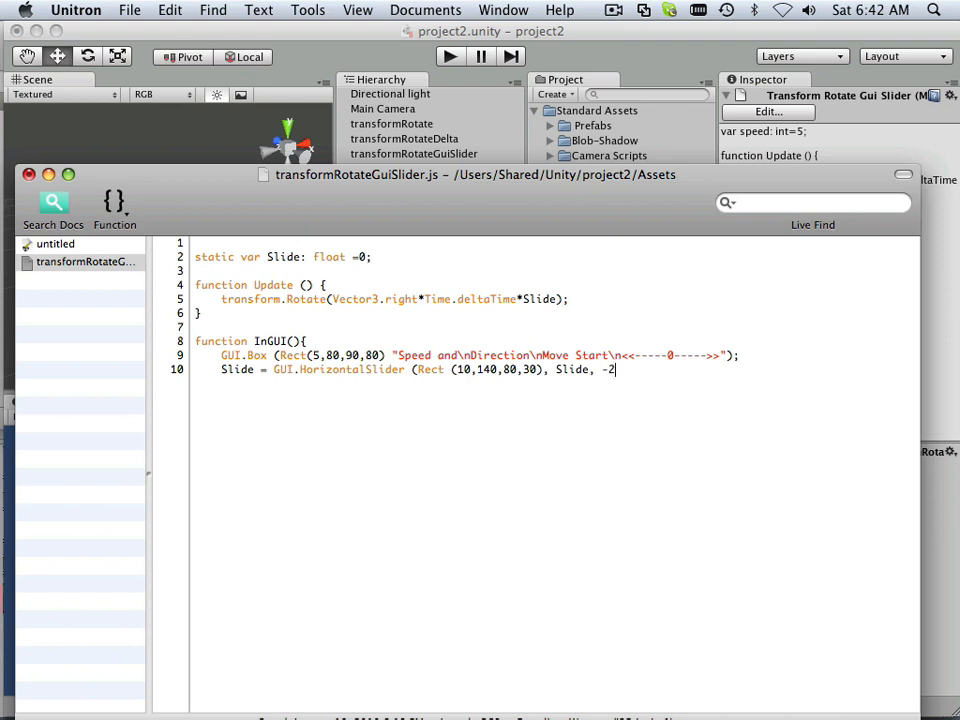
{"action": "type", "text": "00."}
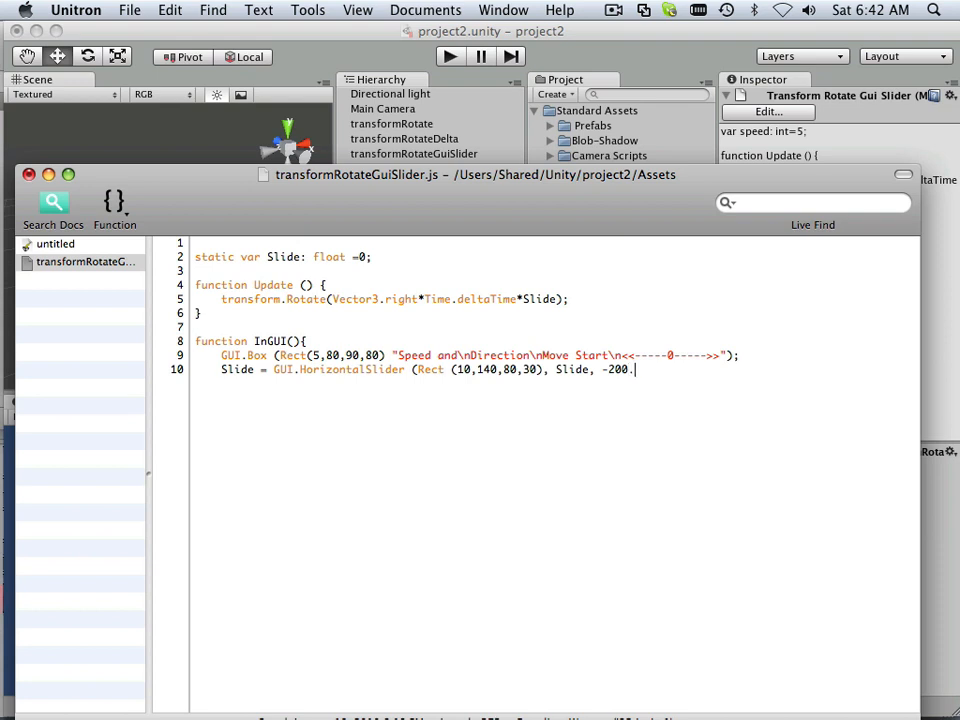
{"action": "type", "text": "00"}
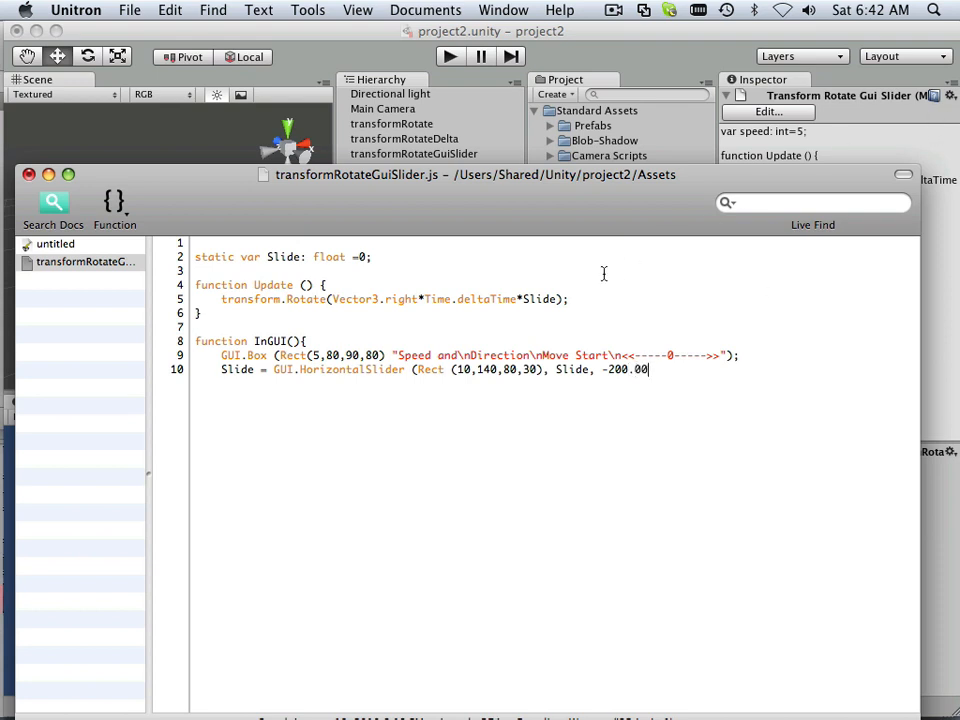
{"action": "key", "text": "Backspace"}
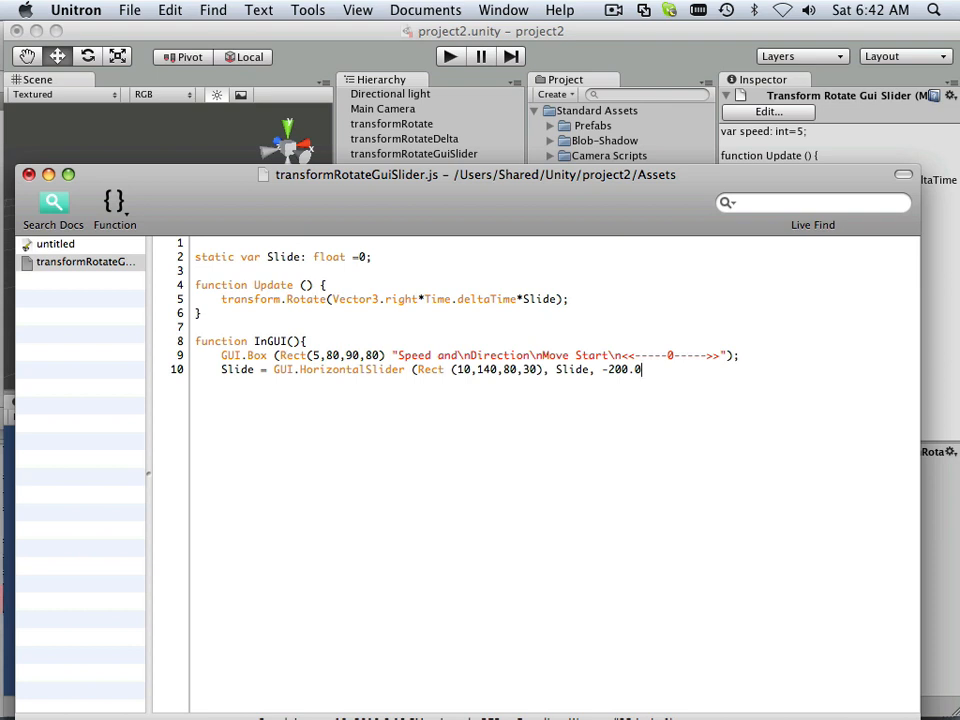
{"action": "type", "text": ","}
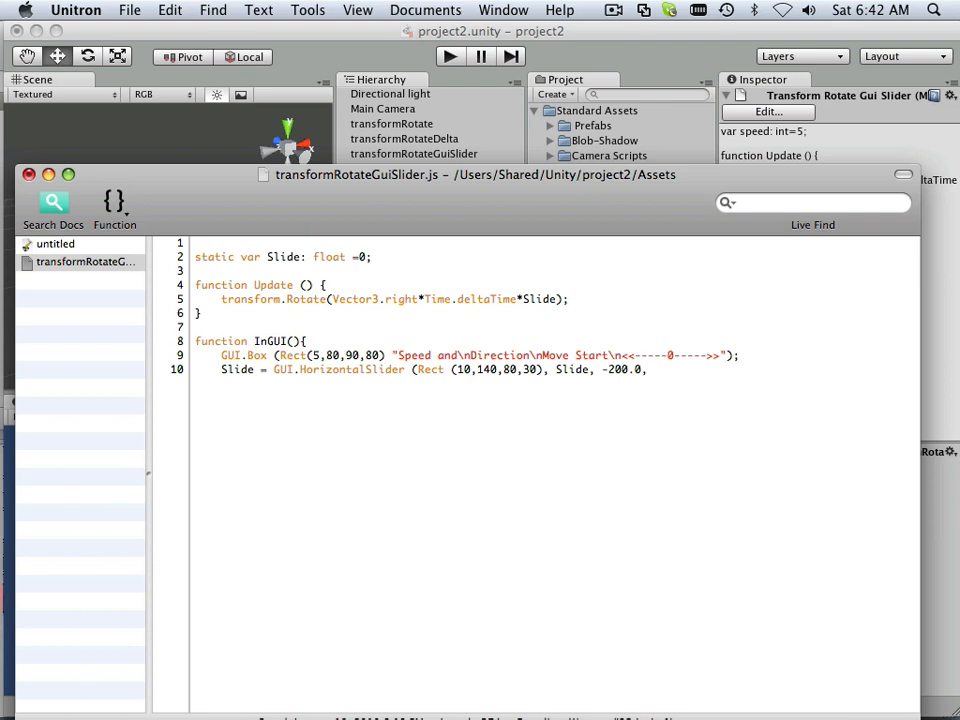
{"action": "type", "text": "200"}
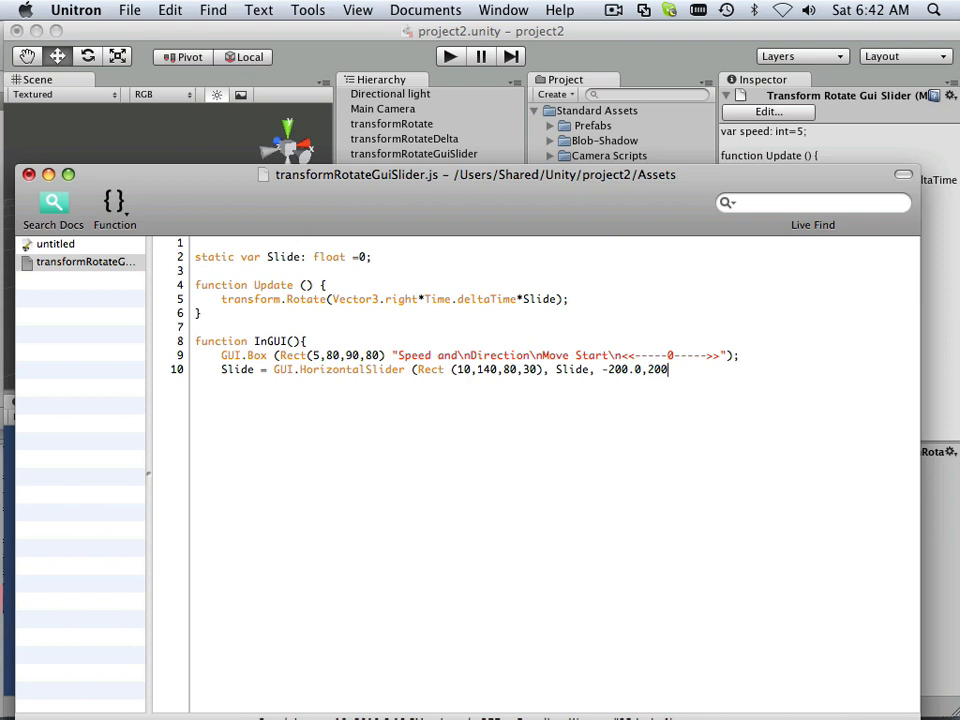
{"action": "type", "text": ".0"}
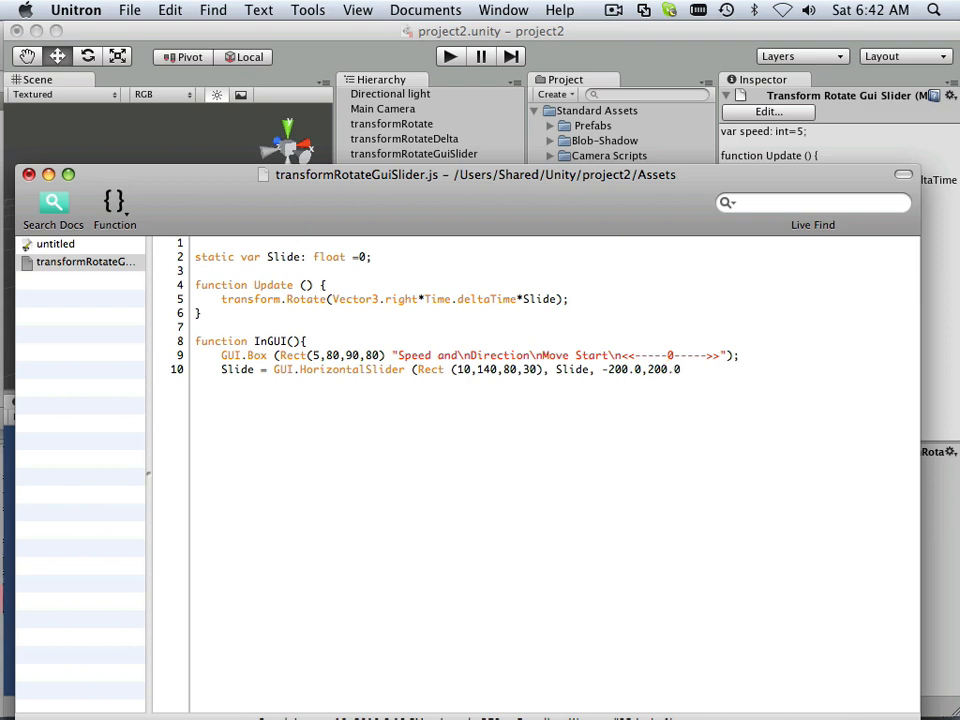
Close the HorizontalSlider statement with ');' and end the function with a closing brace
{"action": "type", "text": ")"}
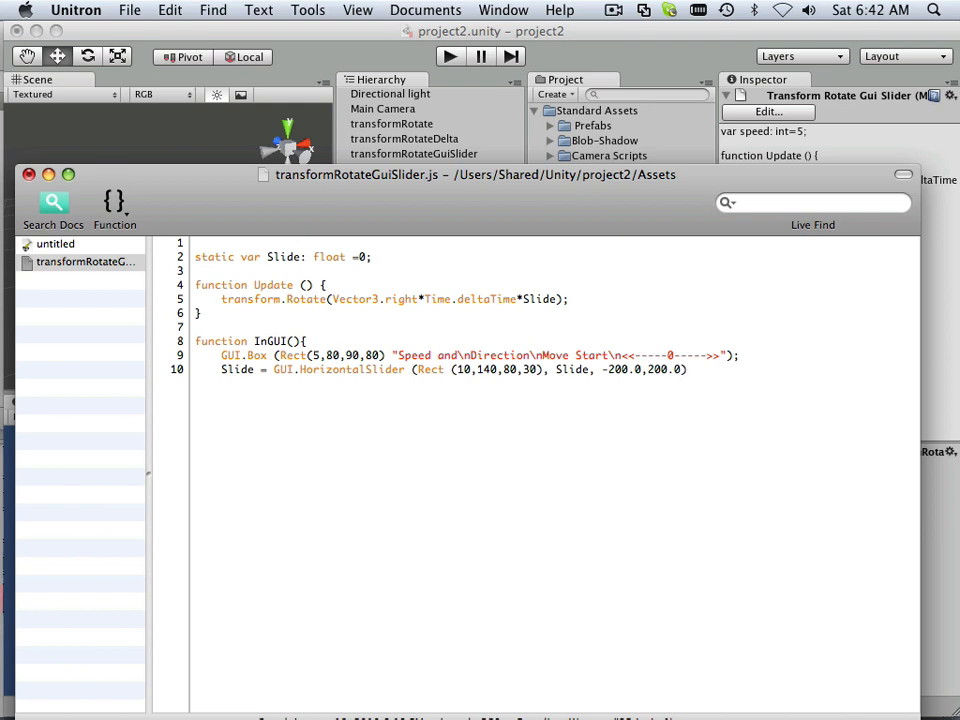
{"action": "type", "text": ";"}
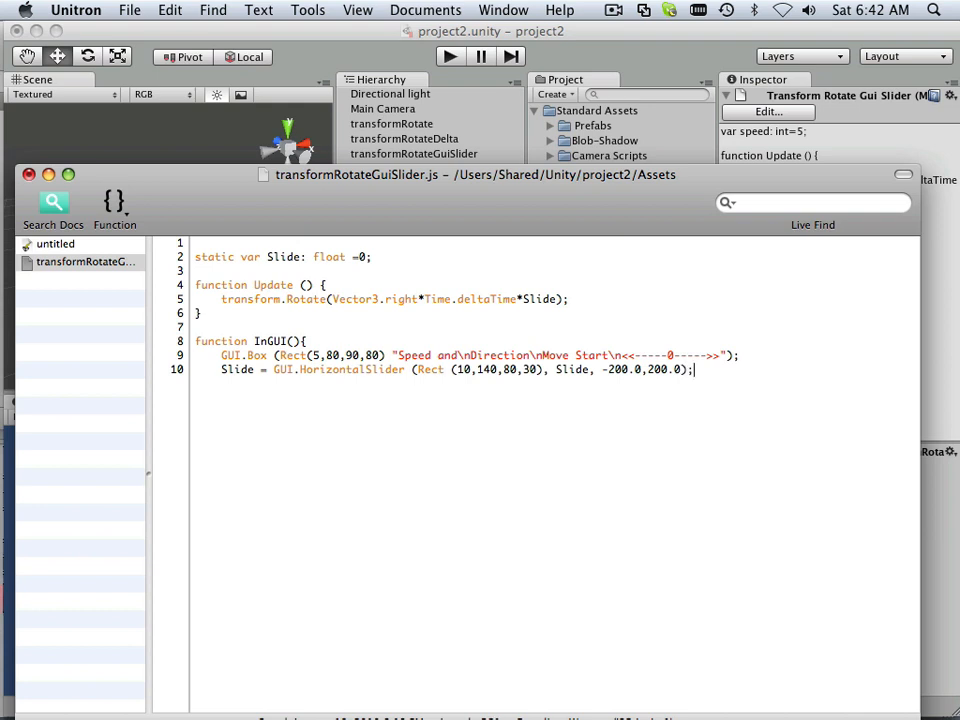
{"action": "key", "text": "Return"}
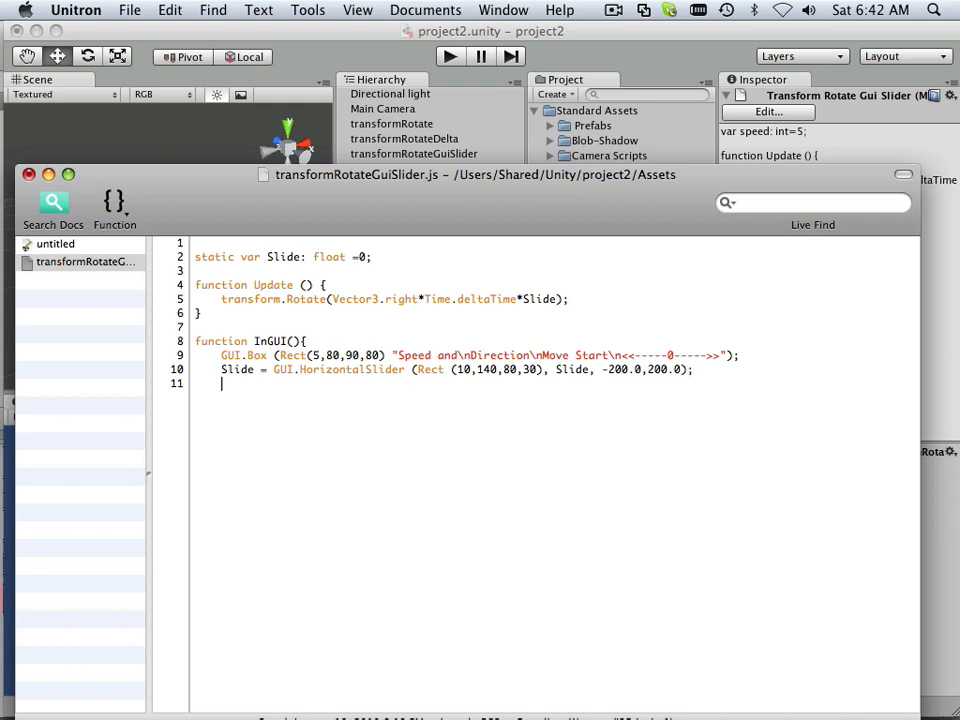
{"action": "type", "text": "}"}
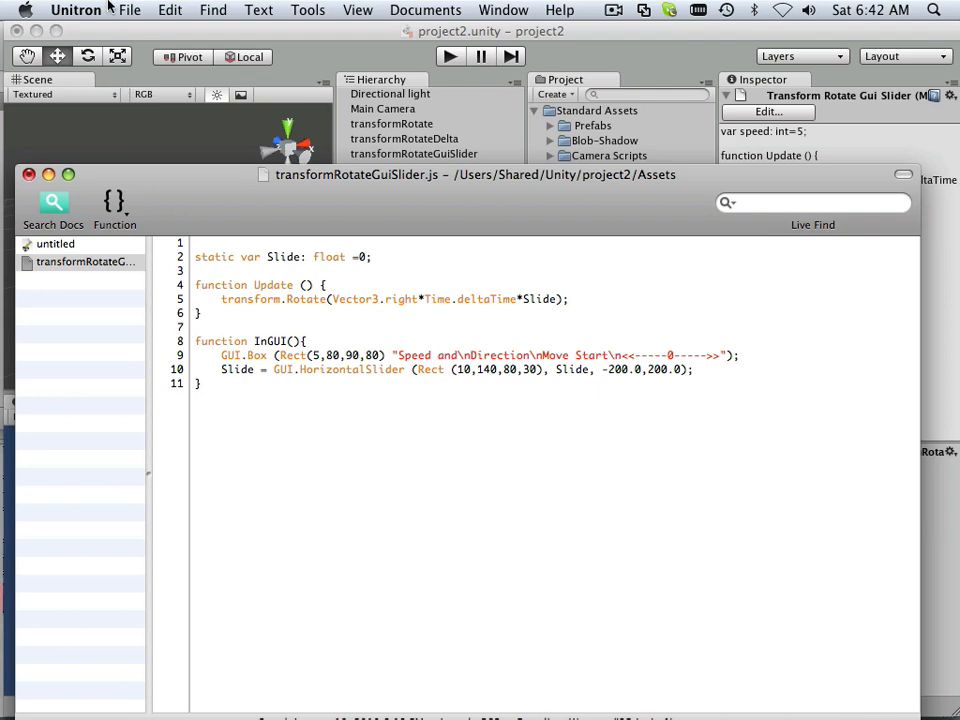
Back in Unity, view the compile errors and reopen transformRotateGuiSlider in Unitron
{"action": "left_click", "coordinate": [132, 10]}
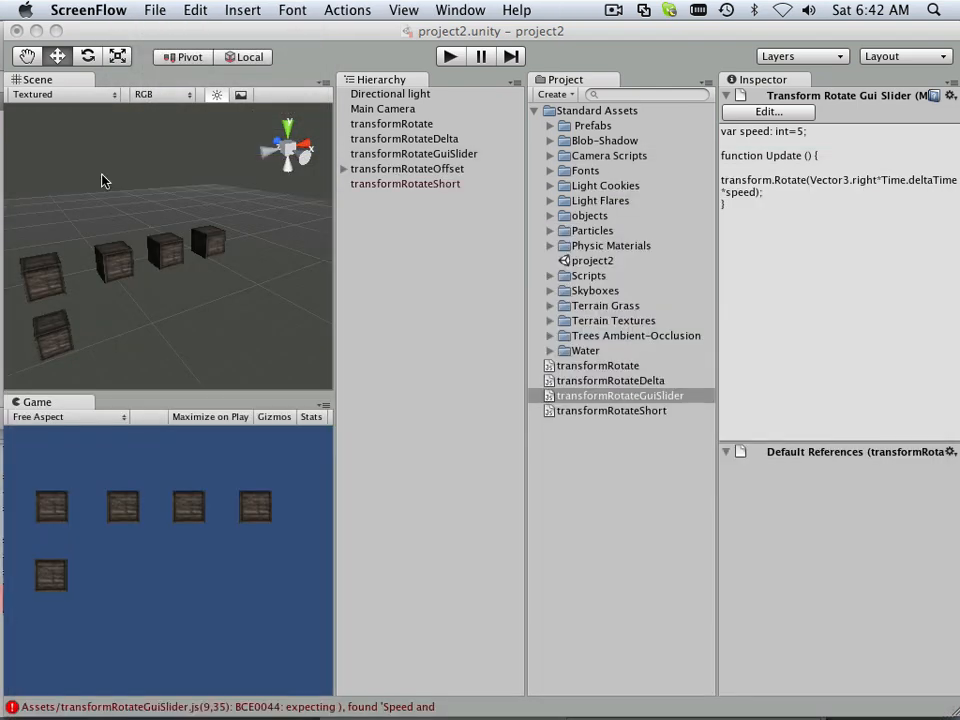
{"action": "left_click", "coordinate": [414, 152]}
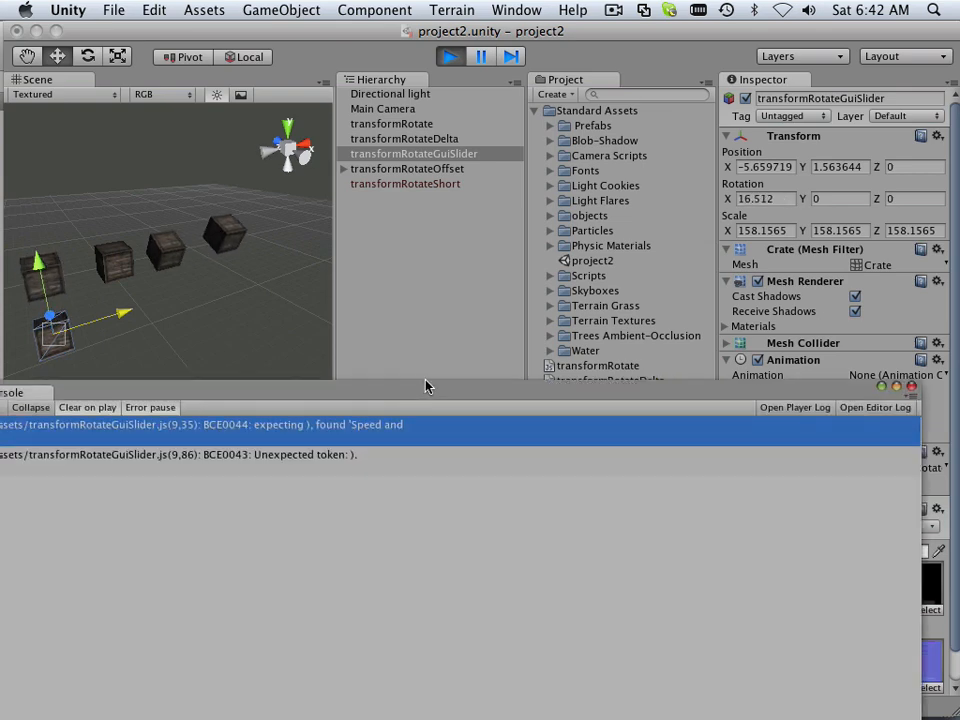
{"action": "left_click", "coordinate": [616, 396]}
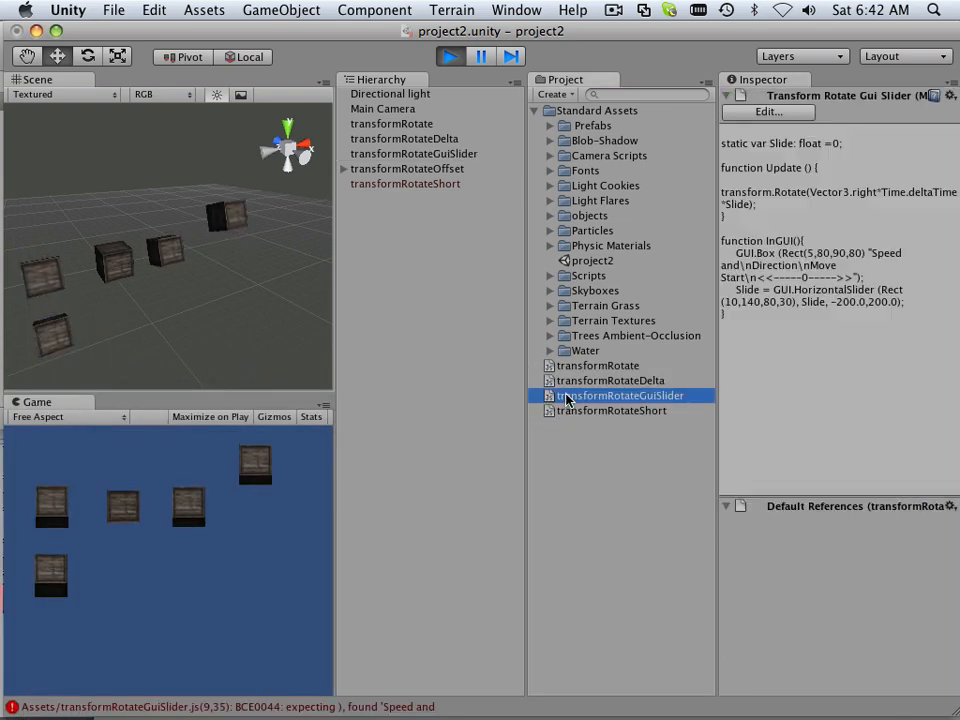
{"action": "double_click", "coordinate": [620, 396]}
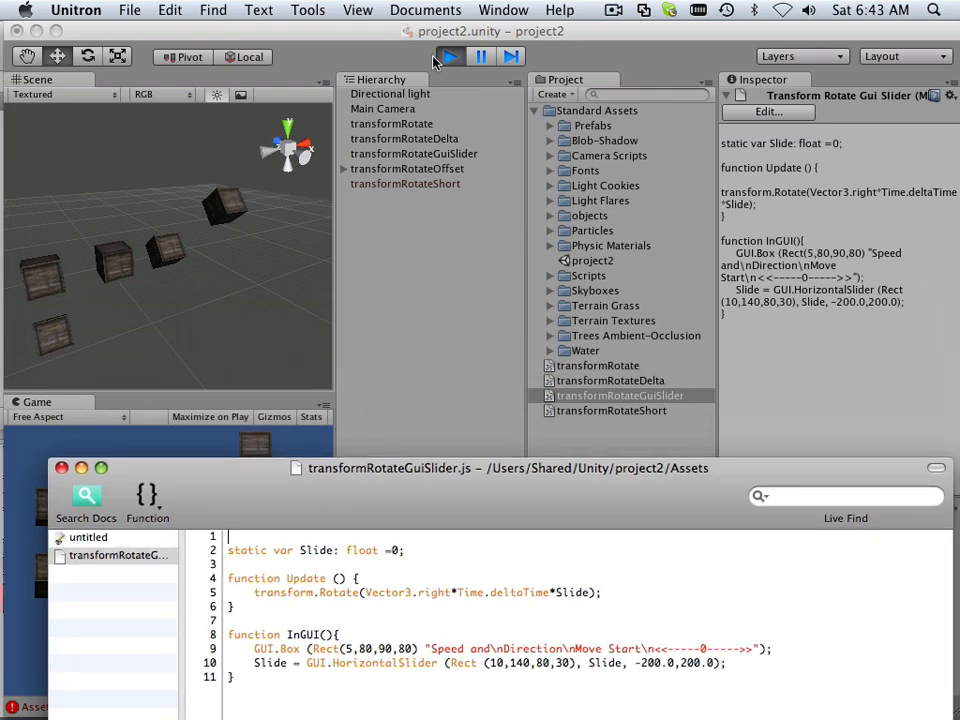
Jump to the faulty GUI.Box line, add the missing comma after Rect(5,80,90,80), and return to Unity
{"action": "left_click", "coordinate": [444, 56]}
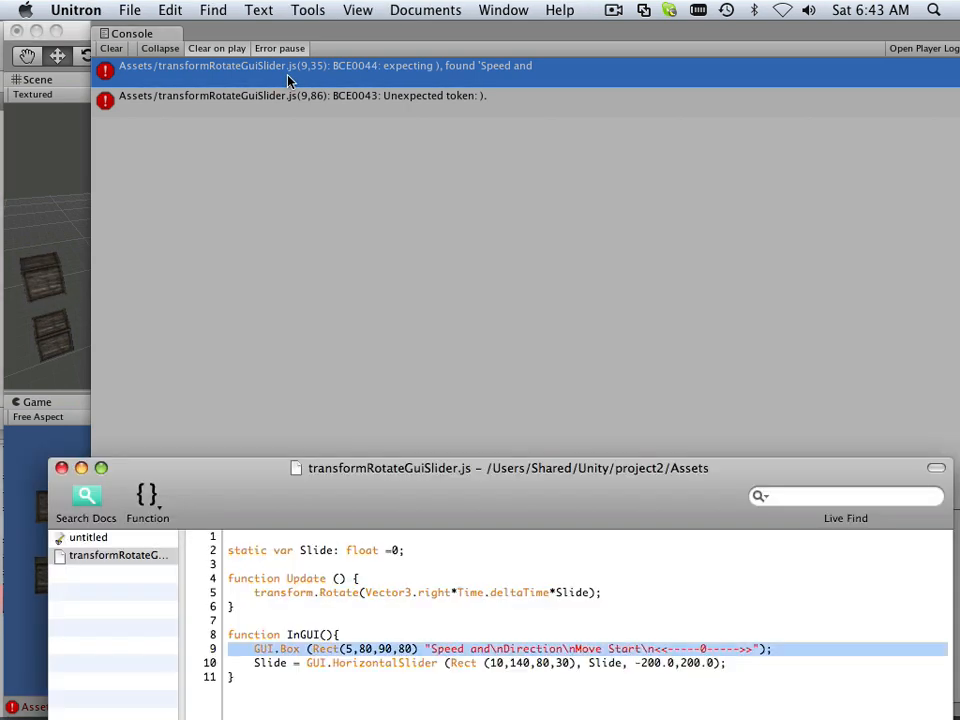
{"action": "left_click_drag", "start_coordinate": [504, 468], "coordinate": [480, 360]}
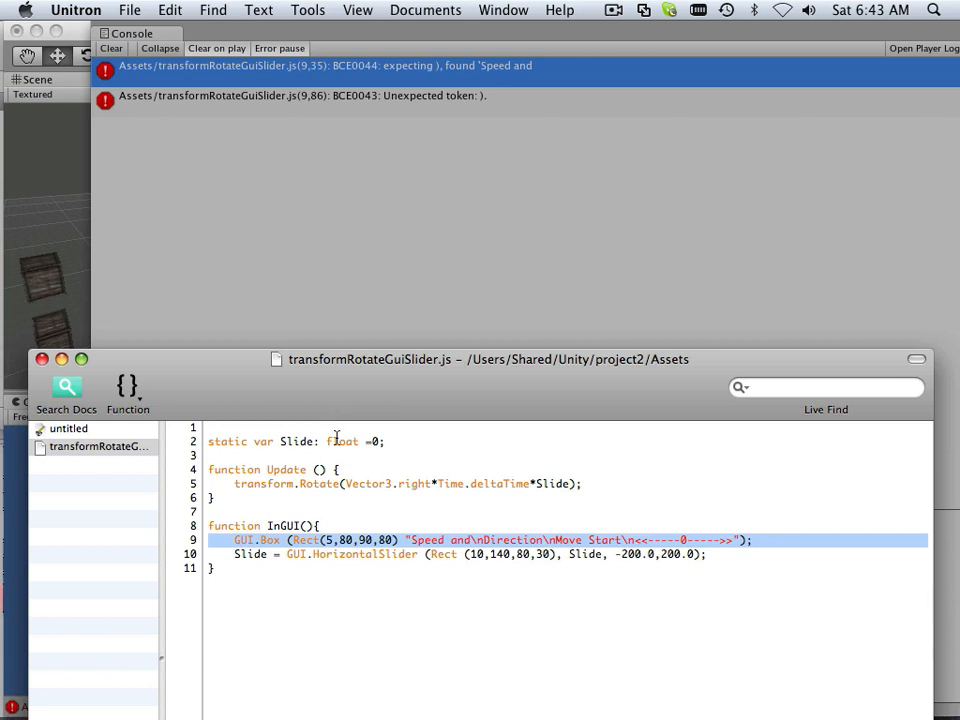
{"action": "mouse_move", "coordinate": [472, 540]}
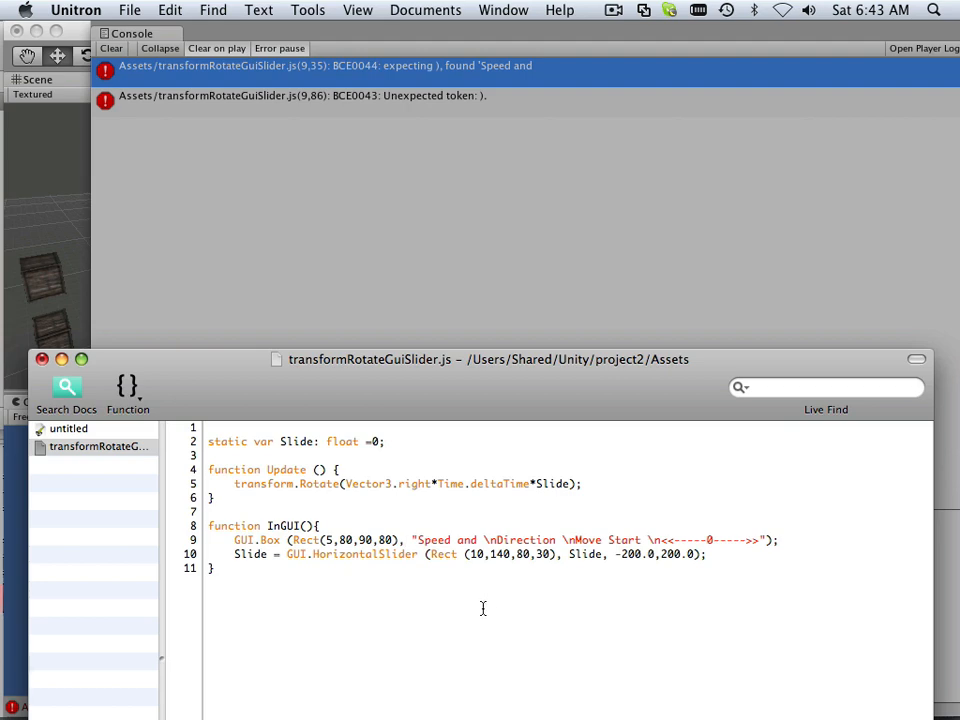
{"action": "left_click", "coordinate": [132, 8]}
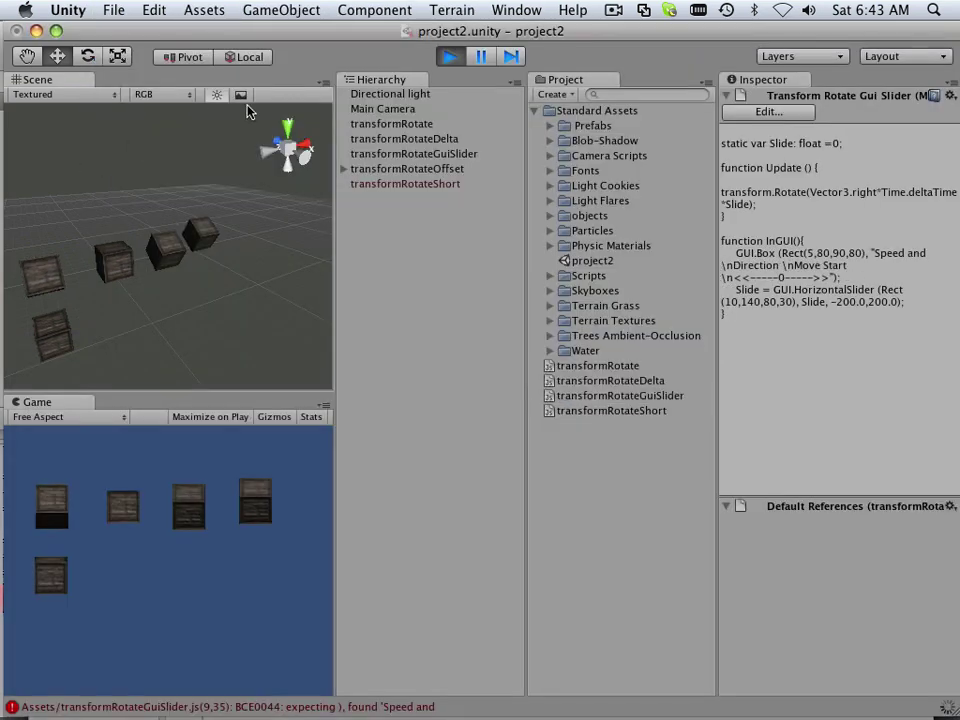
Play the scene, stop, then play again with the game view maximized to test the slider
{"action": "left_click", "coordinate": [442, 56]}
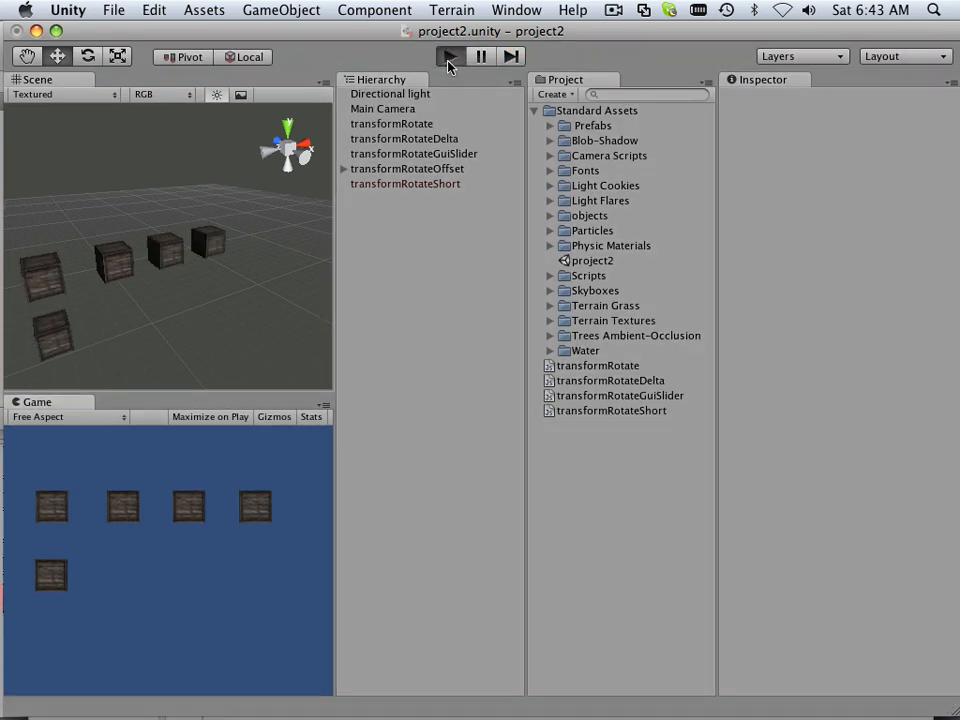
{"action": "left_click", "coordinate": [442, 56]}
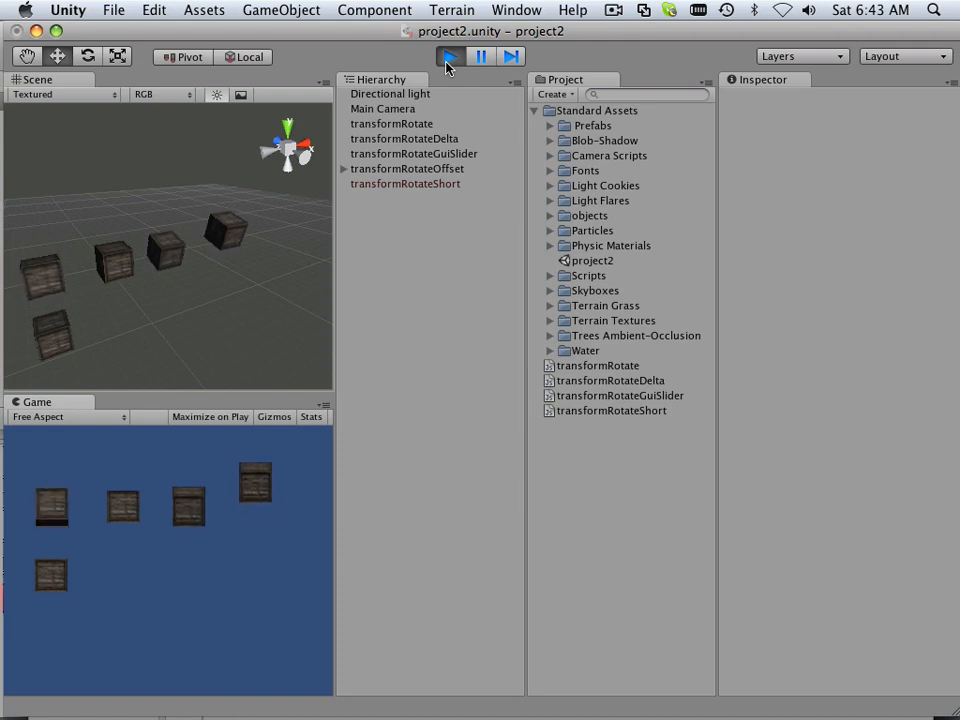
{"action": "left_click", "coordinate": [414, 152]}
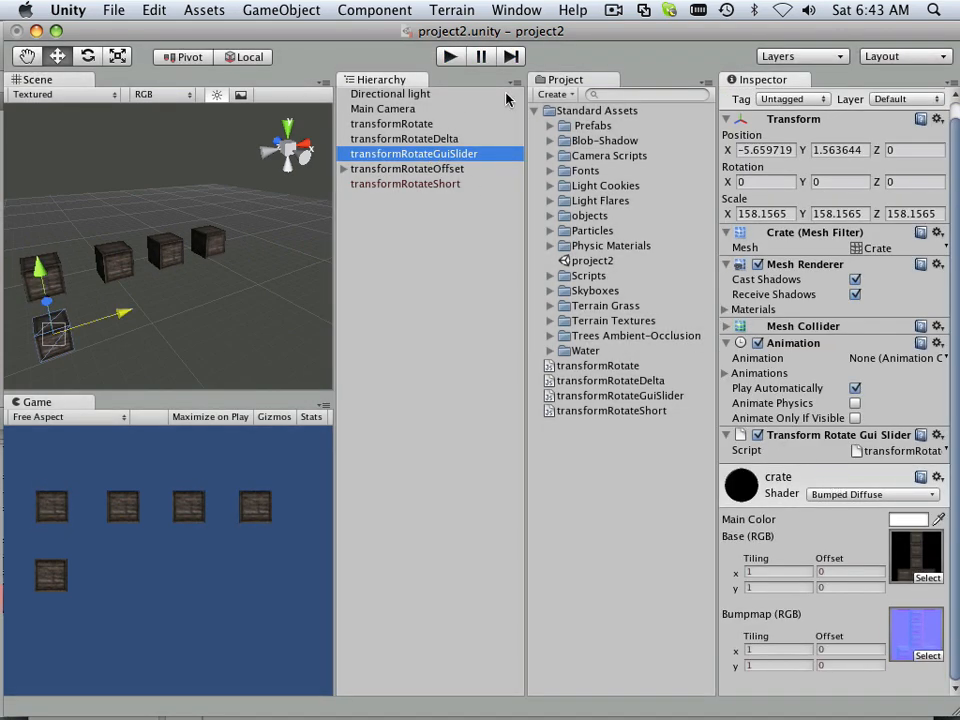
{"action": "left_click", "coordinate": [440, 56]}
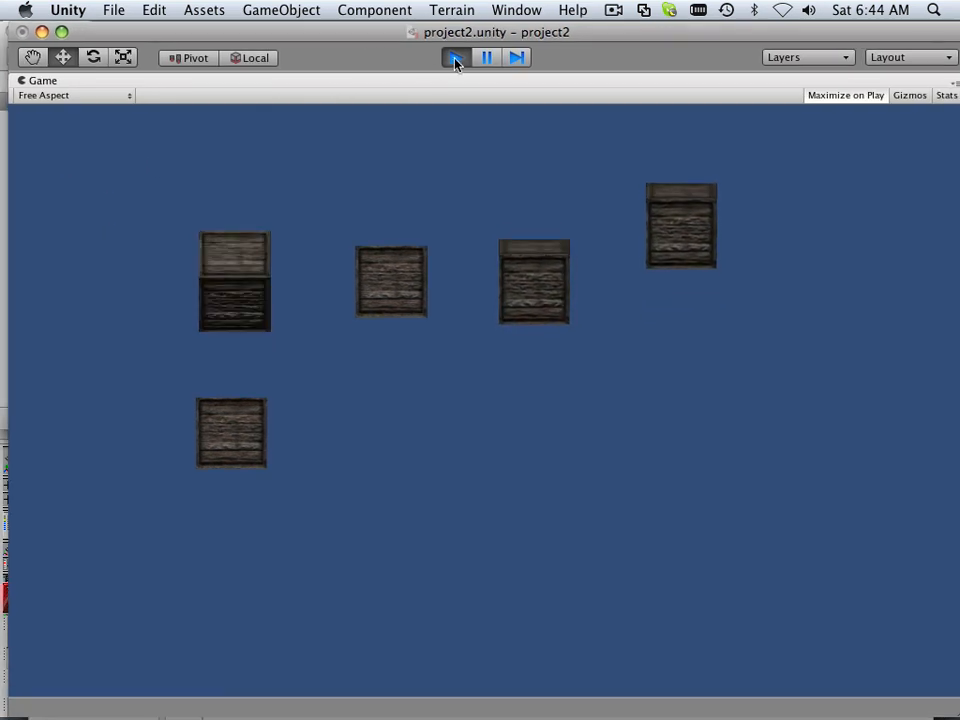
Stop play, reopen the script to change InGUI to OnGUI, and return to Unity
{"action": "left_click", "coordinate": [452, 56]}
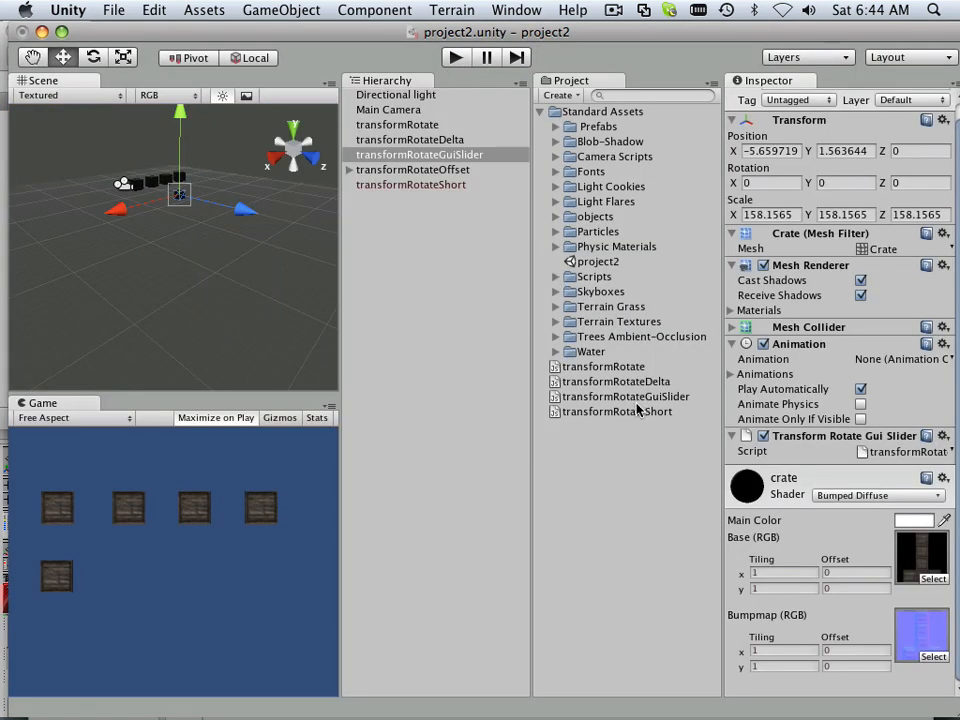
{"action": "double_click", "coordinate": [624, 396]}
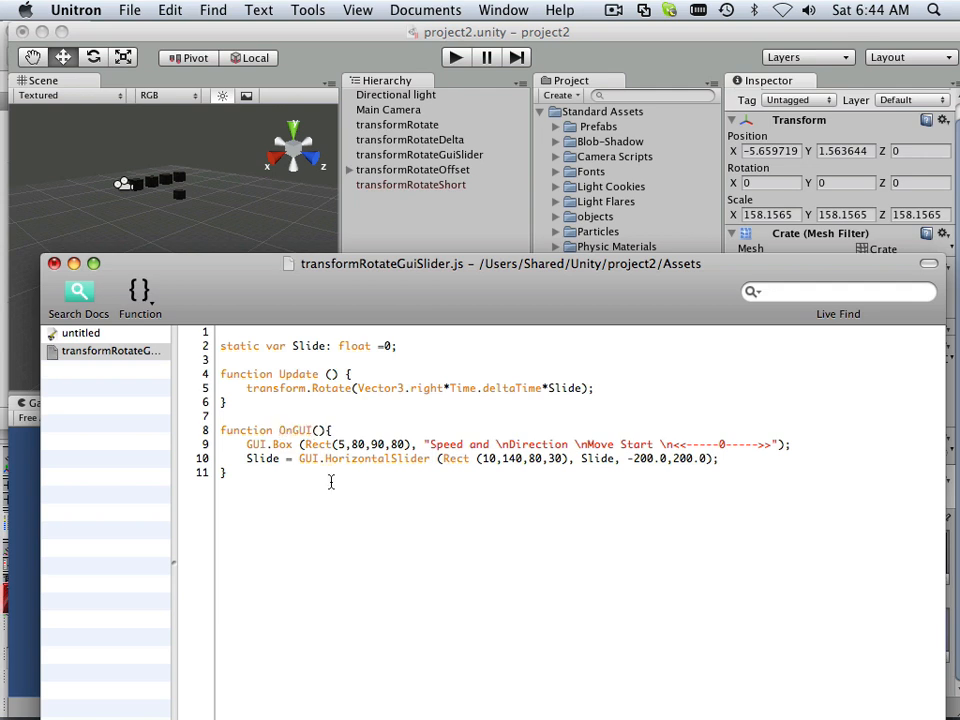
{"action": "left_click", "coordinate": [128, 10]}
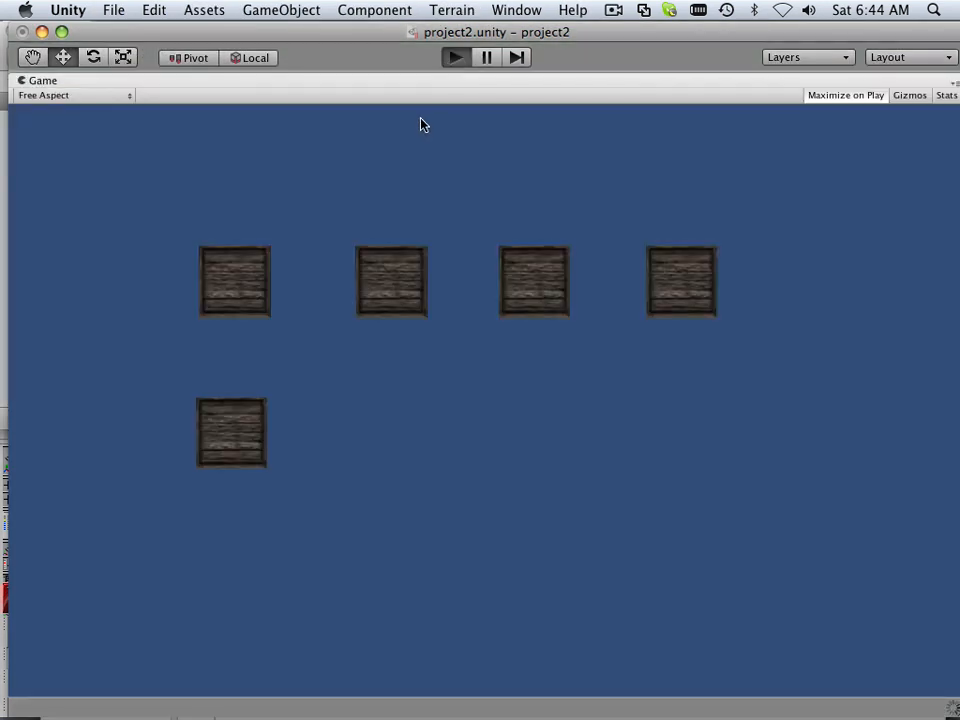
Play the scene and drag the Speed and Direction slider to change the cube rotation speed
{"action": "left_click", "coordinate": [448, 56]}
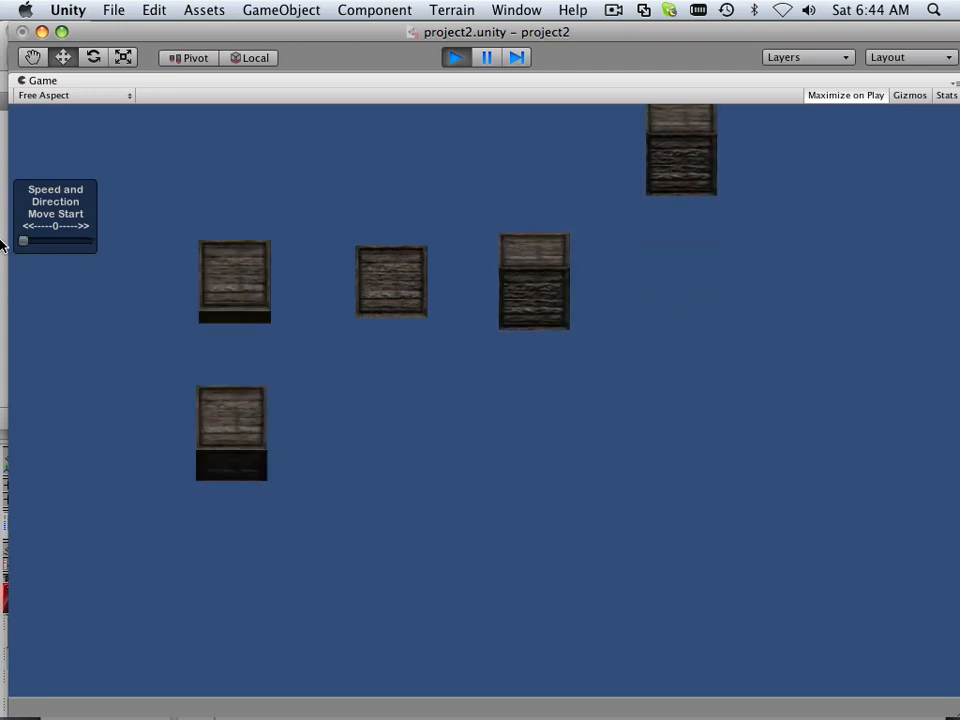
{"action": "left_click_drag", "start_coordinate": [24, 240], "coordinate": [70, 240]}
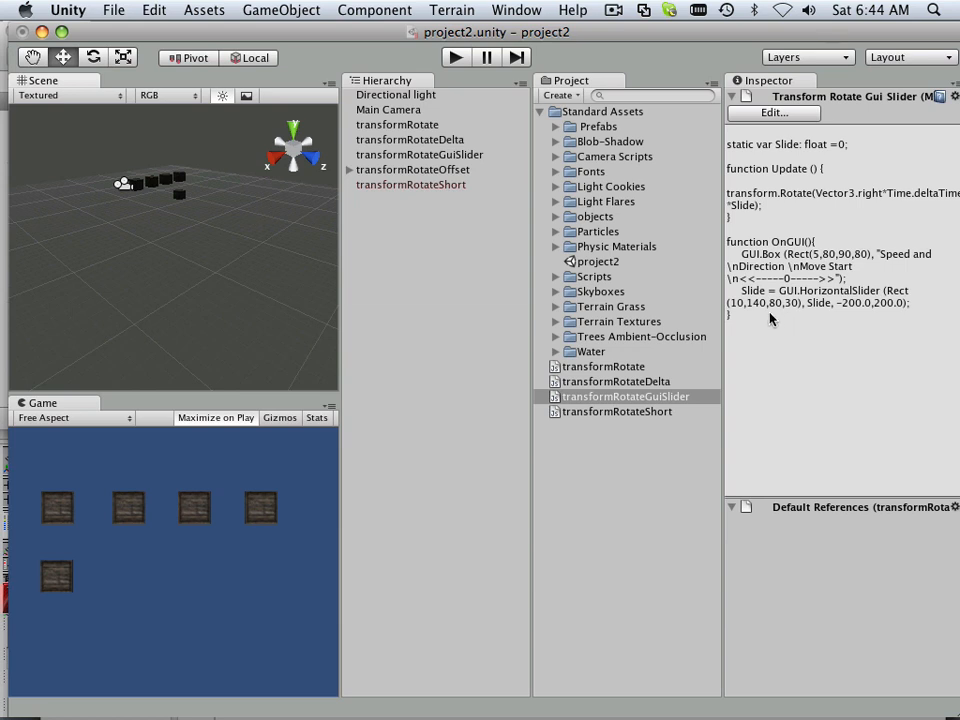
{"action": "mouse_move", "coordinate": [184, 698]}
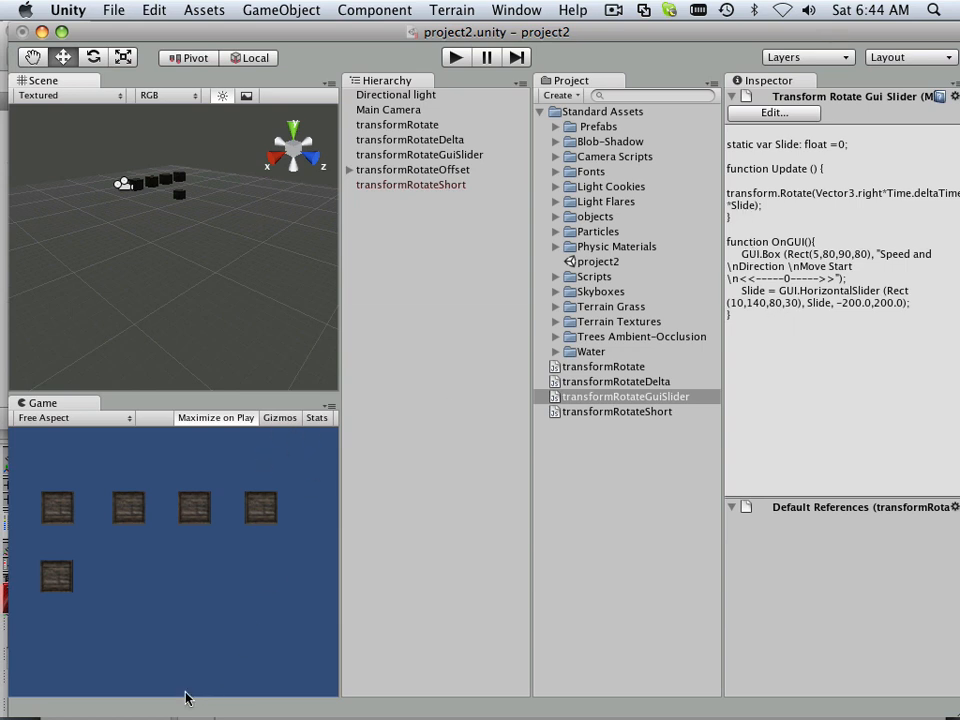
{"action": "mouse_move", "coordinate": [248, 660]}
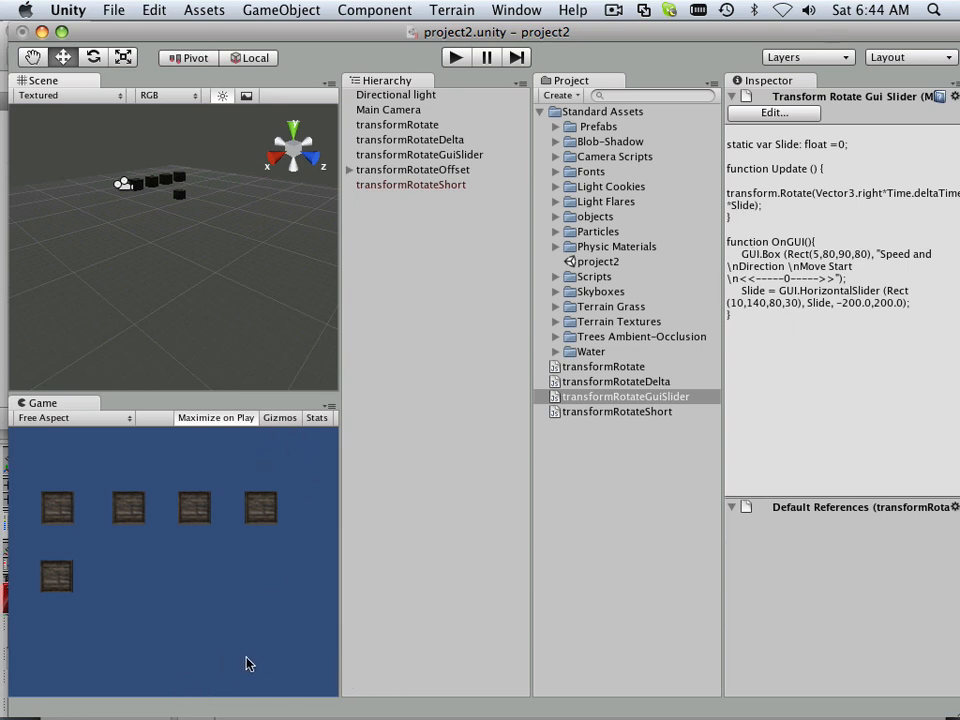
{"action": "mouse_move", "coordinate": [170, 610]}
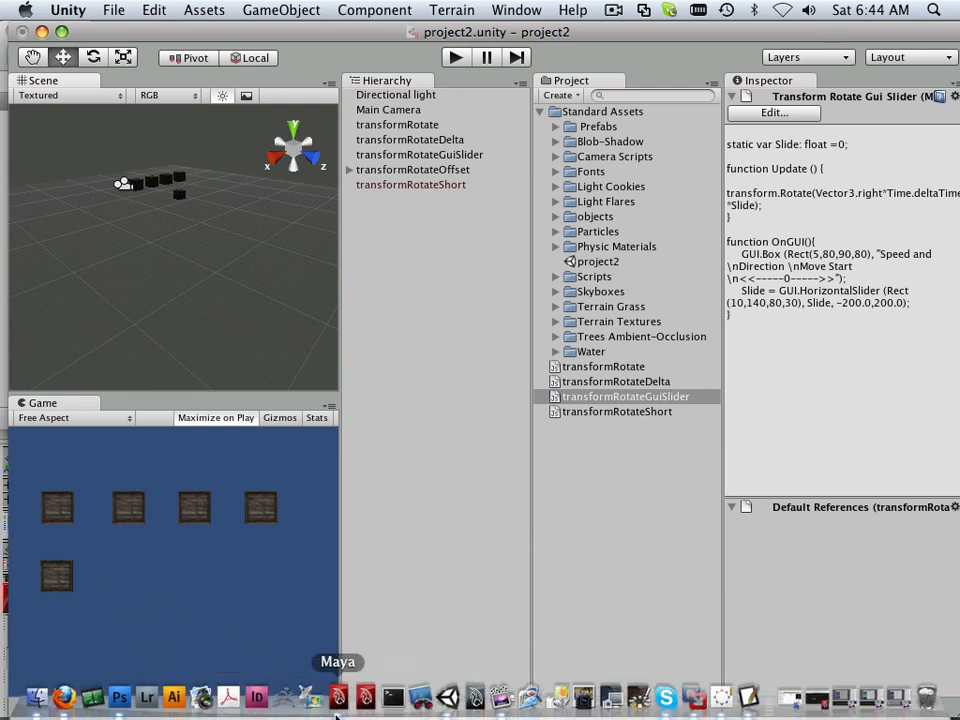
{"action": "mouse_move", "coordinate": [90, 694]}
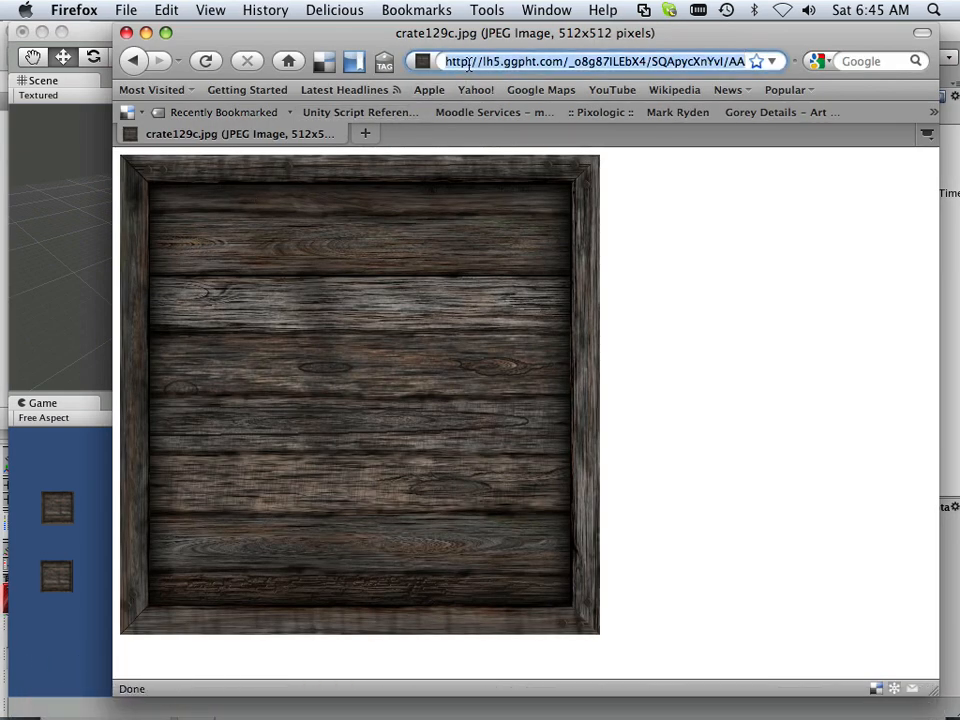
Go to unity3d.com and open the Support > Documentation page
{"action": "type", "text": "unity3"}
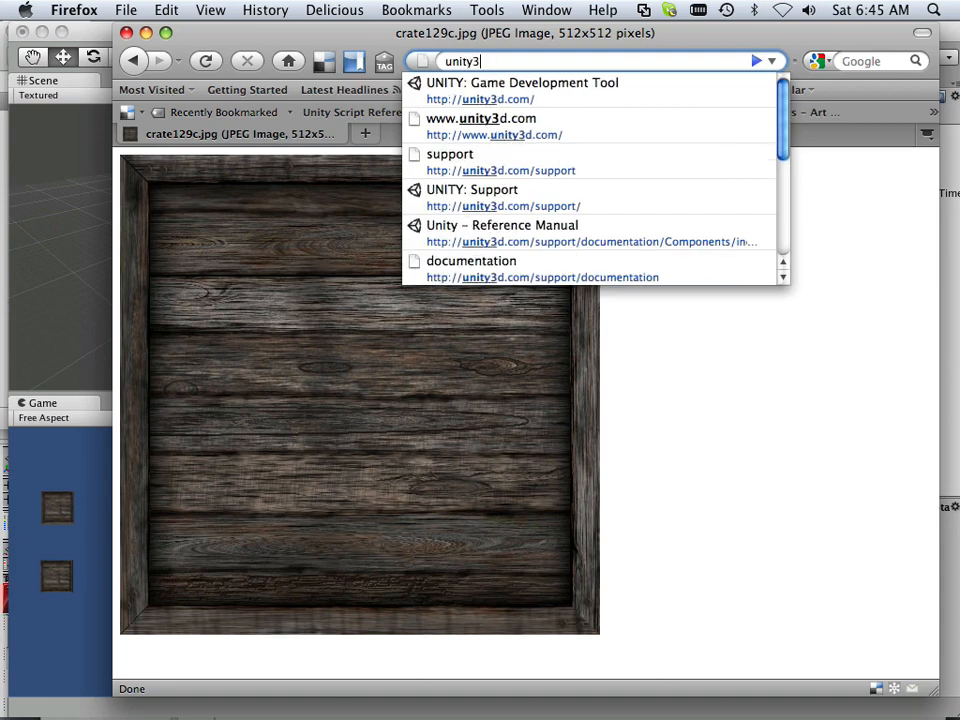
{"action": "left_click", "coordinate": [500, 82]}
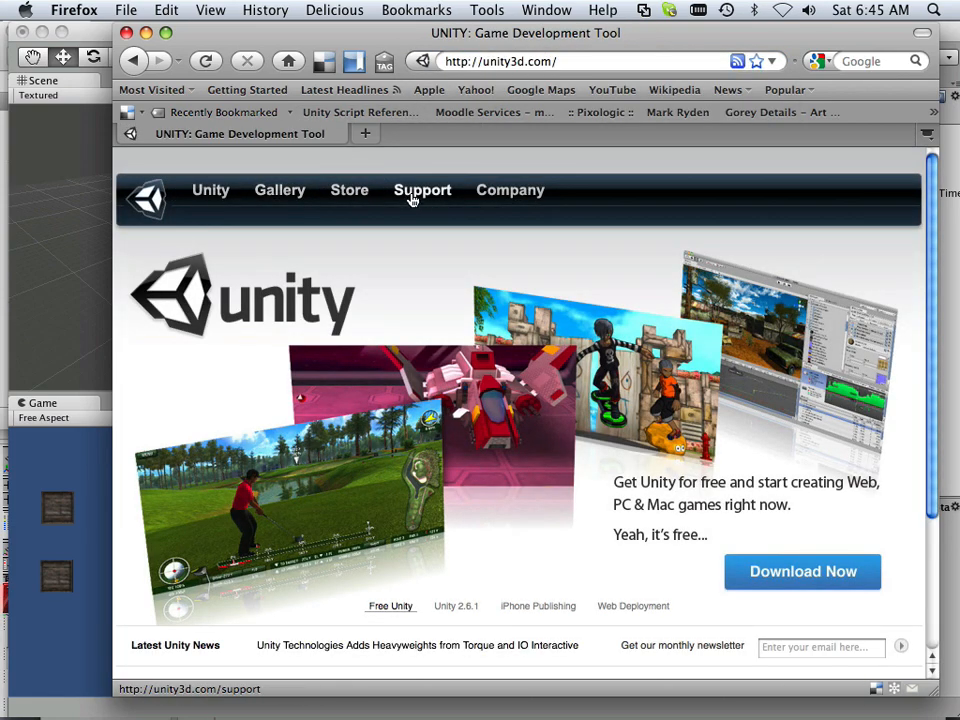
{"action": "left_click", "coordinate": [422, 190]}
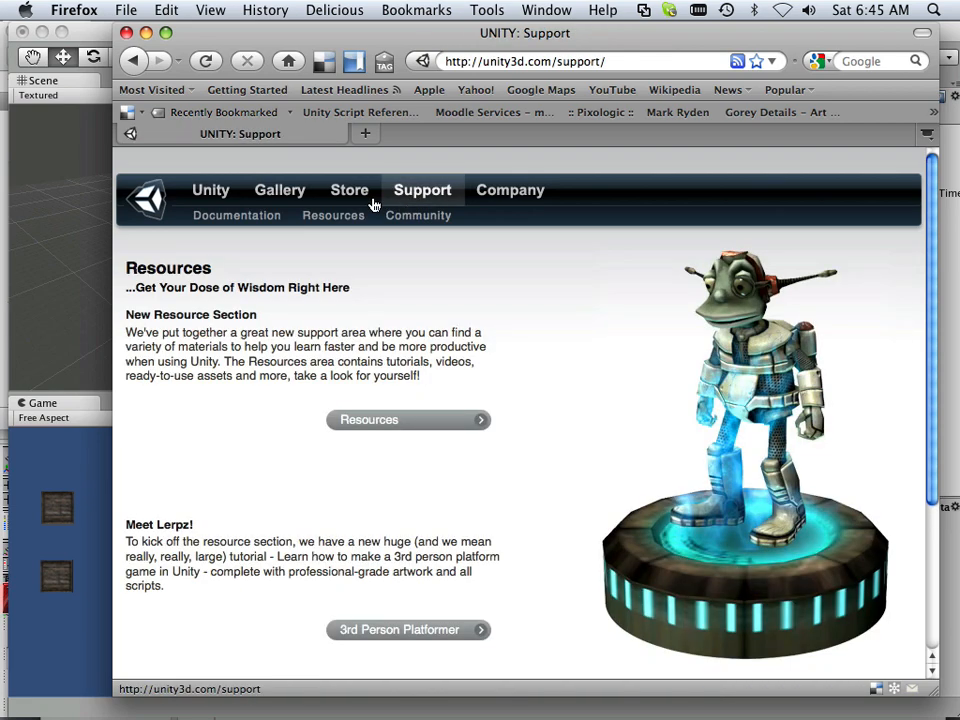
{"action": "left_click", "coordinate": [236, 216]}
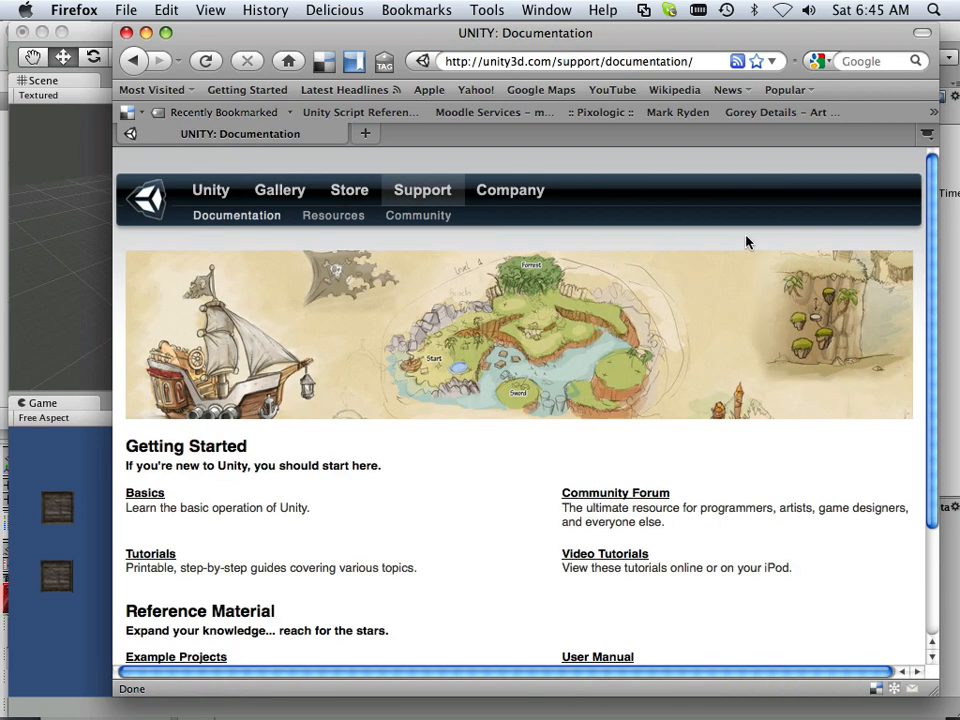
{"action": "mouse_move", "coordinate": [224, 232]}
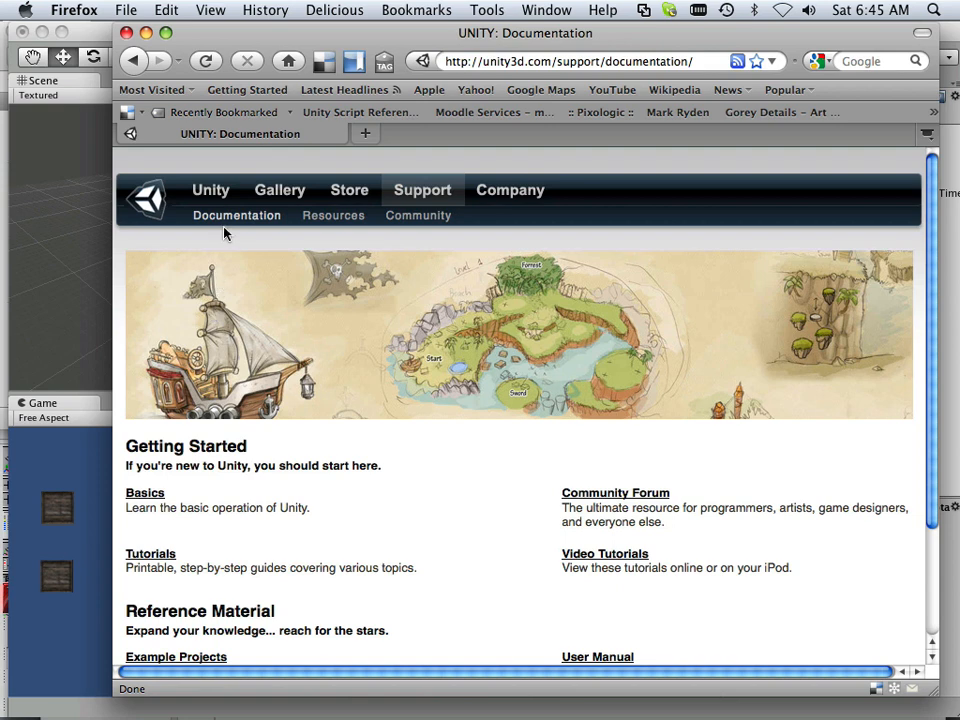
Open the Reference Manual and switch to its Scripting Overview page
{"action": "scroll", "scroll_direction": "down", "scroll_amount": 3}
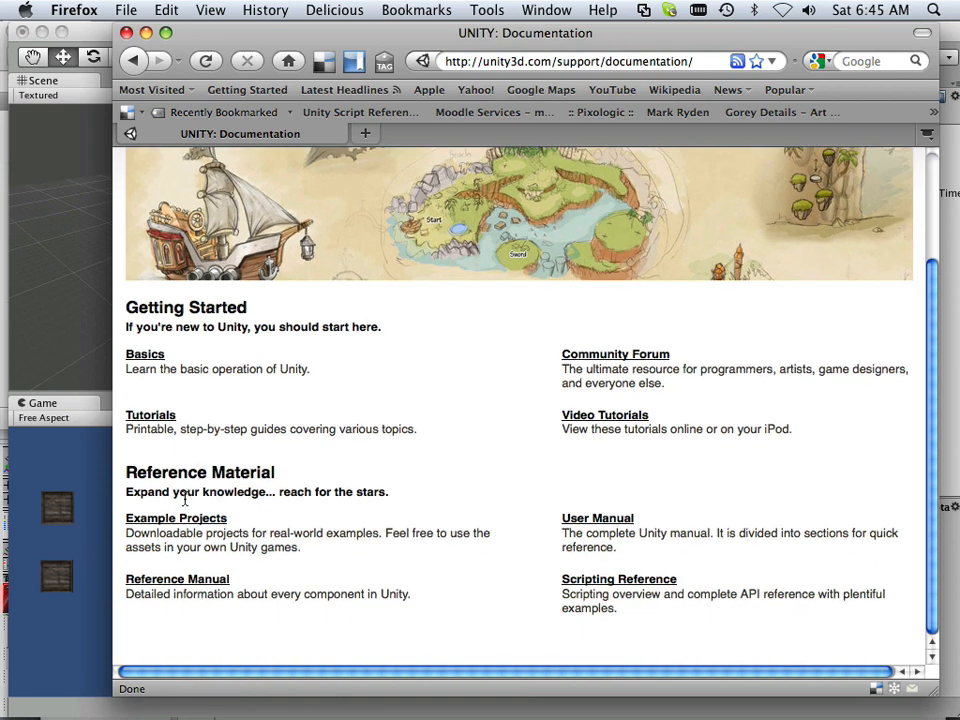
{"action": "left_click", "coordinate": [176, 578]}
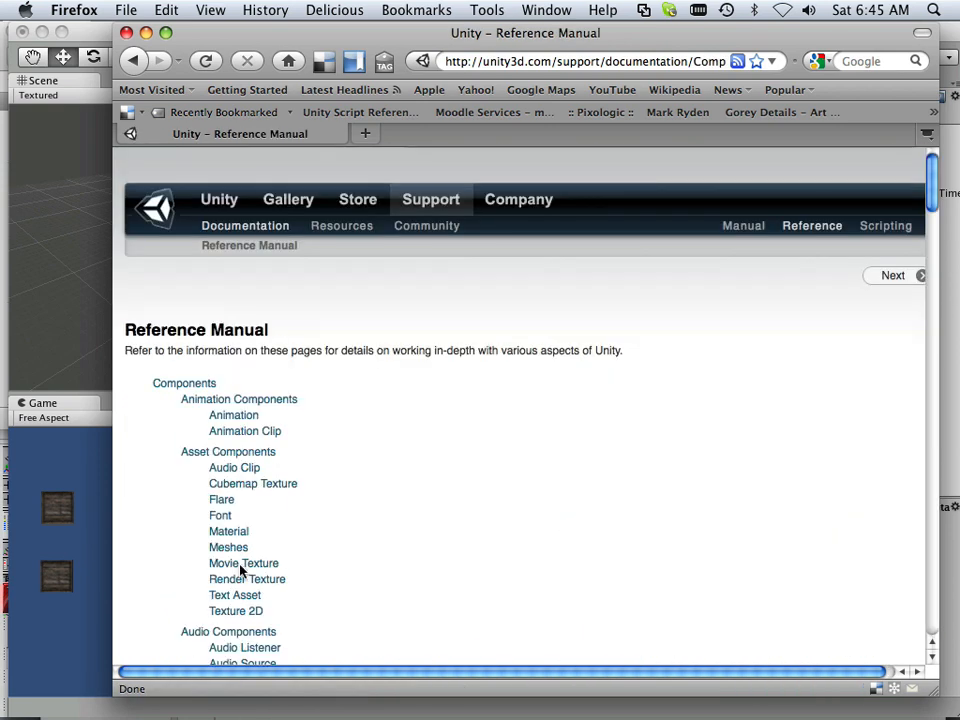
{"action": "left_click", "coordinate": [886, 224]}
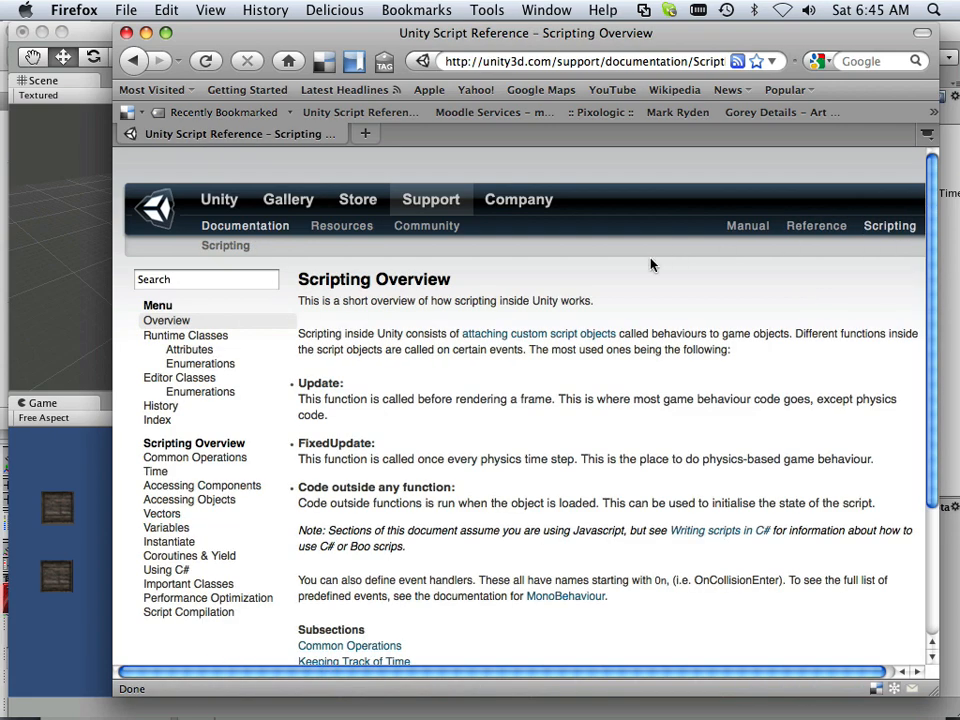
Search the script reference for 'GUI' and open the GUI class page
{"action": "left_click", "coordinate": [156, 420]}
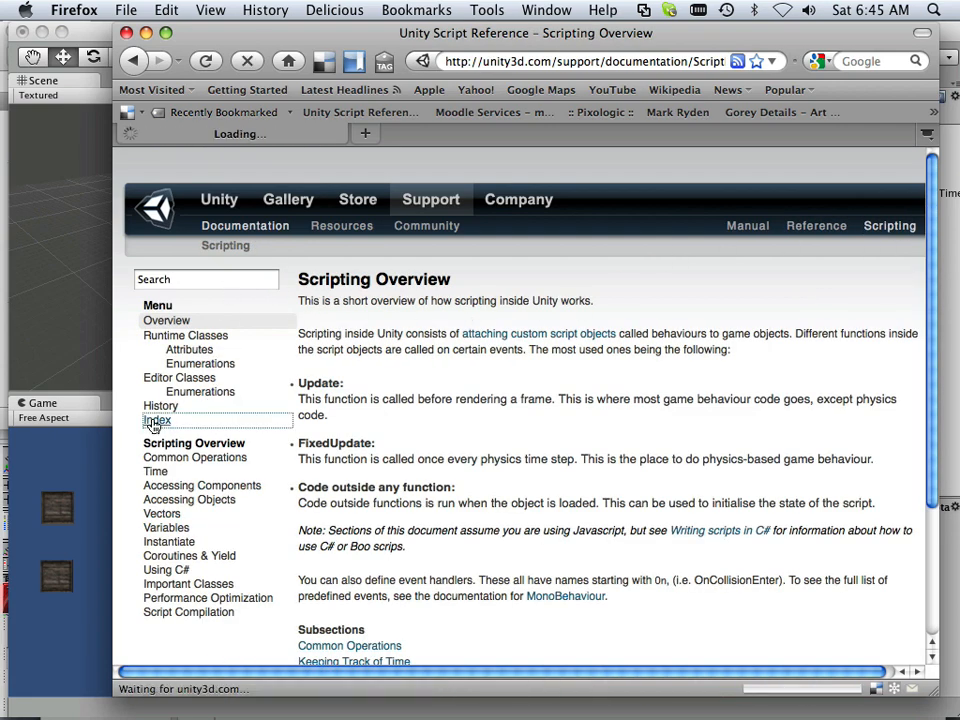
{"action": "left_click", "coordinate": [156, 420]}
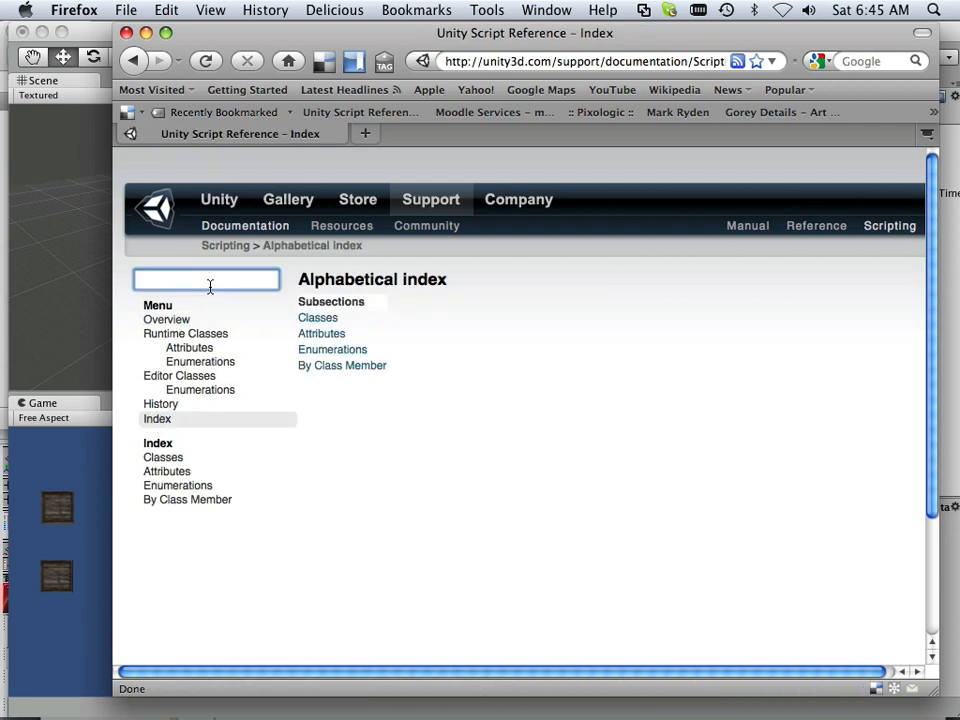
{"action": "type", "text": "GUI"}
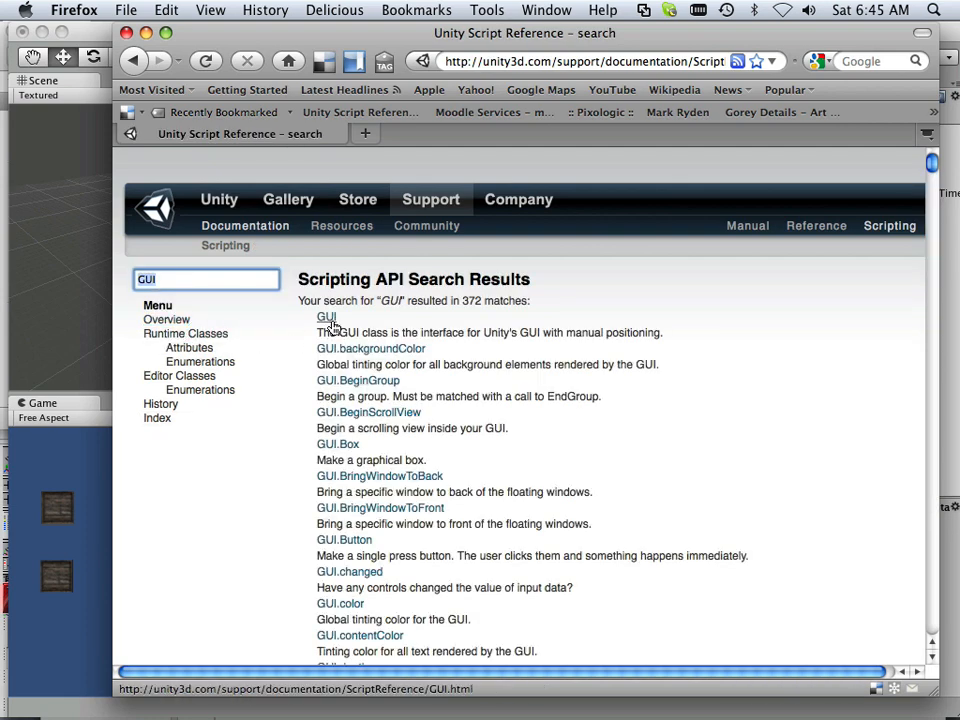
{"action": "left_click", "coordinate": [326, 316]}
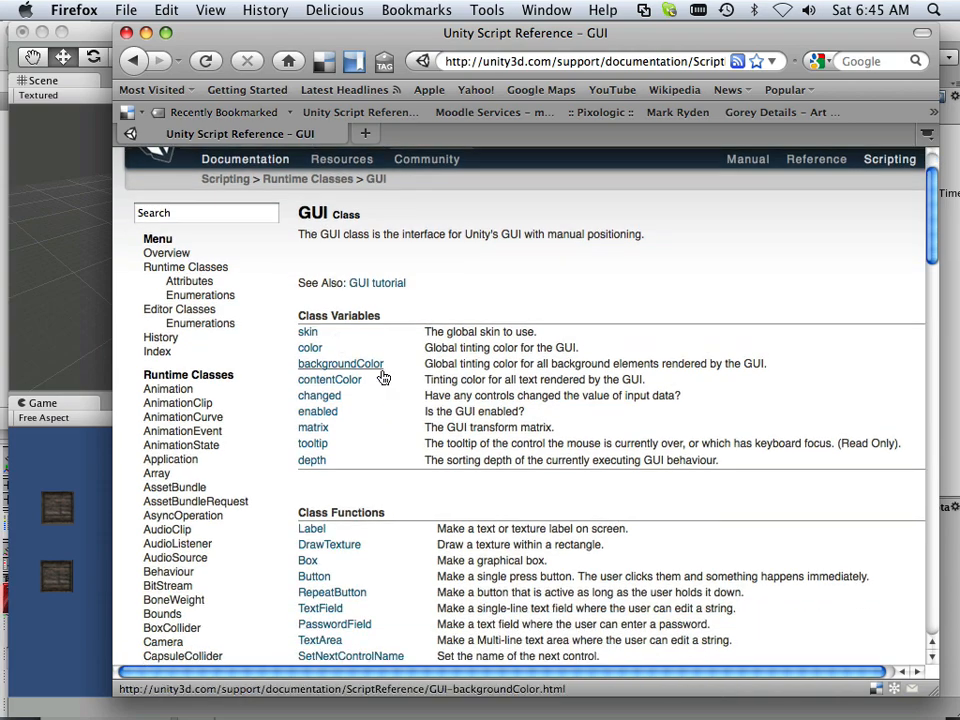
Scroll through the GUI class variables and functions, including HorizontalSlider
{"action": "scroll", "scroll_direction": "down", "scroll_amount": 3}
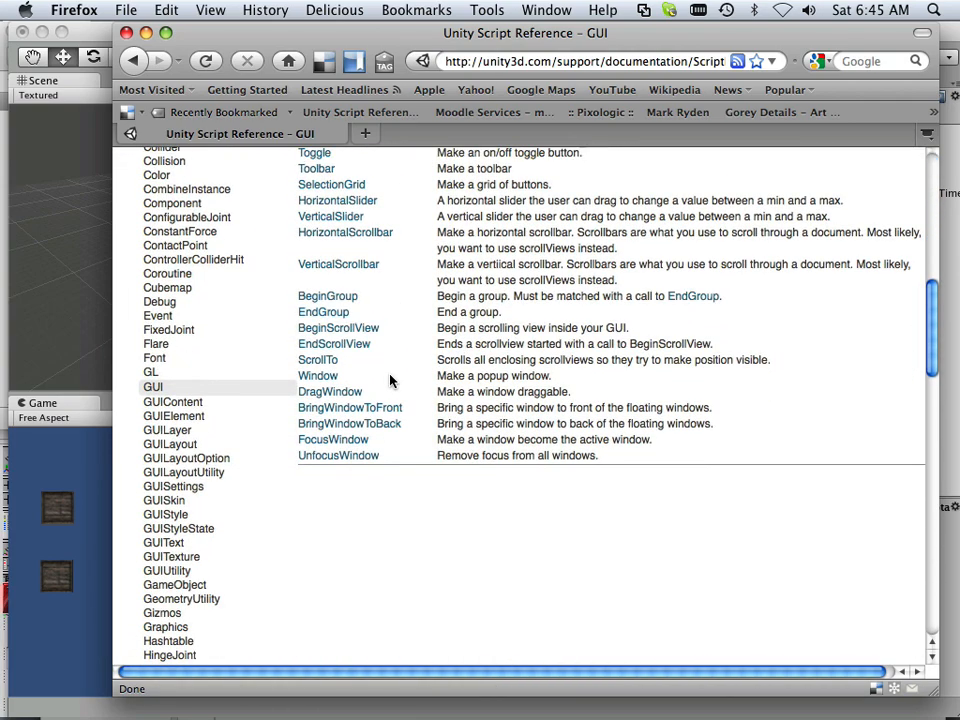
{"action": "scroll", "scroll_direction": "up", "scroll_amount": 3}
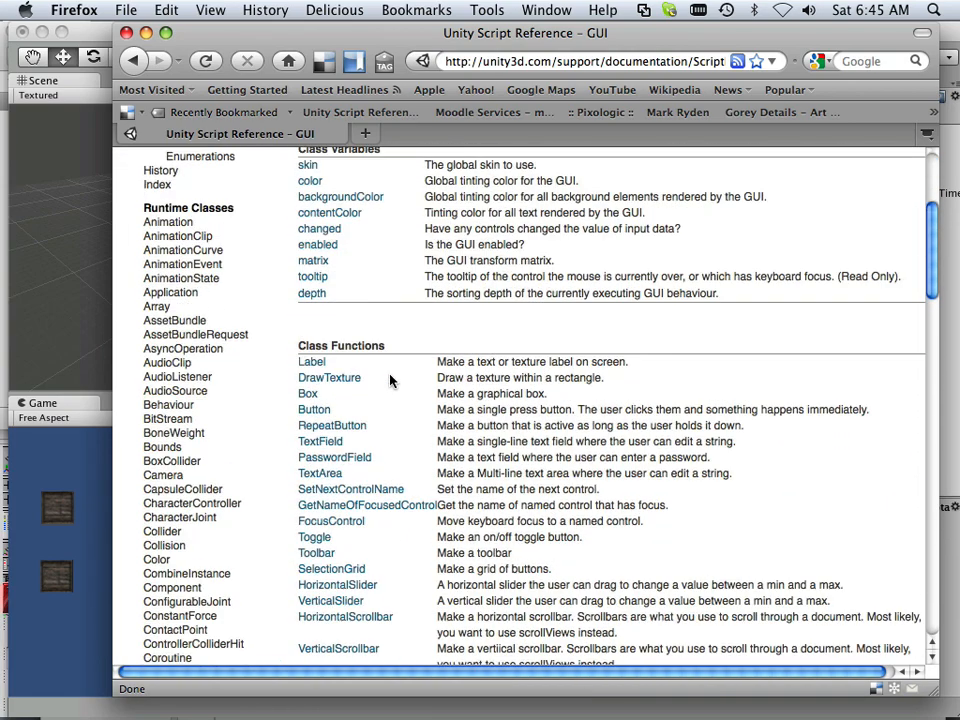
{"action": "mouse_move", "coordinate": [328, 376]}
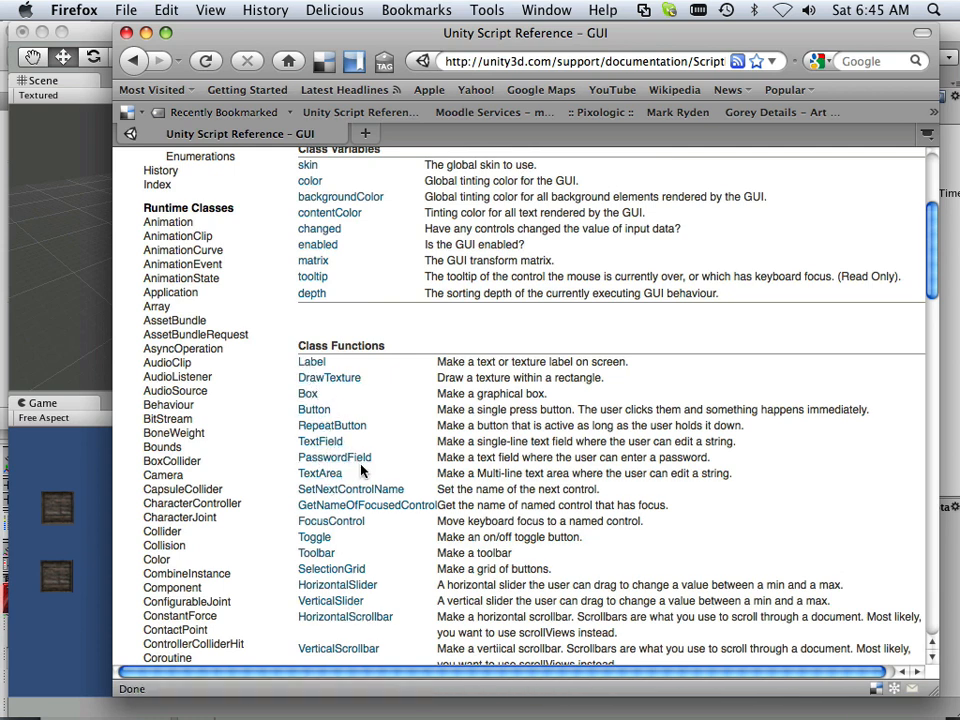
{"action": "scroll", "scroll_direction": "down", "scroll_amount": 3}
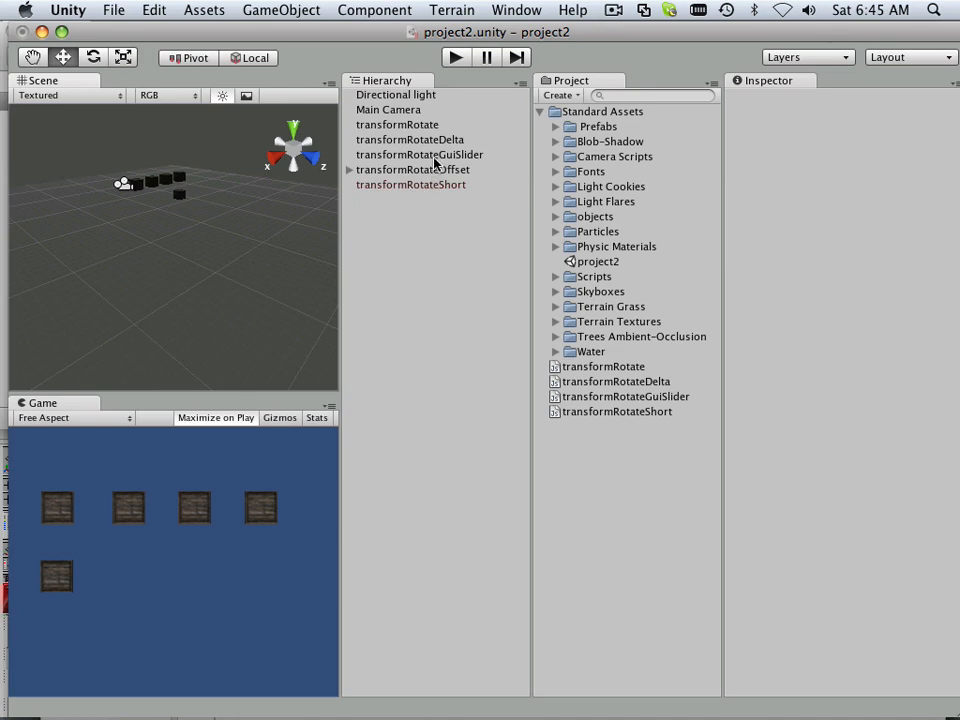
Reopen transformRotateGuiSlider.js in Unitron and select the Slide variable in the slider call
{"action": "left_click", "coordinate": [420, 154]}
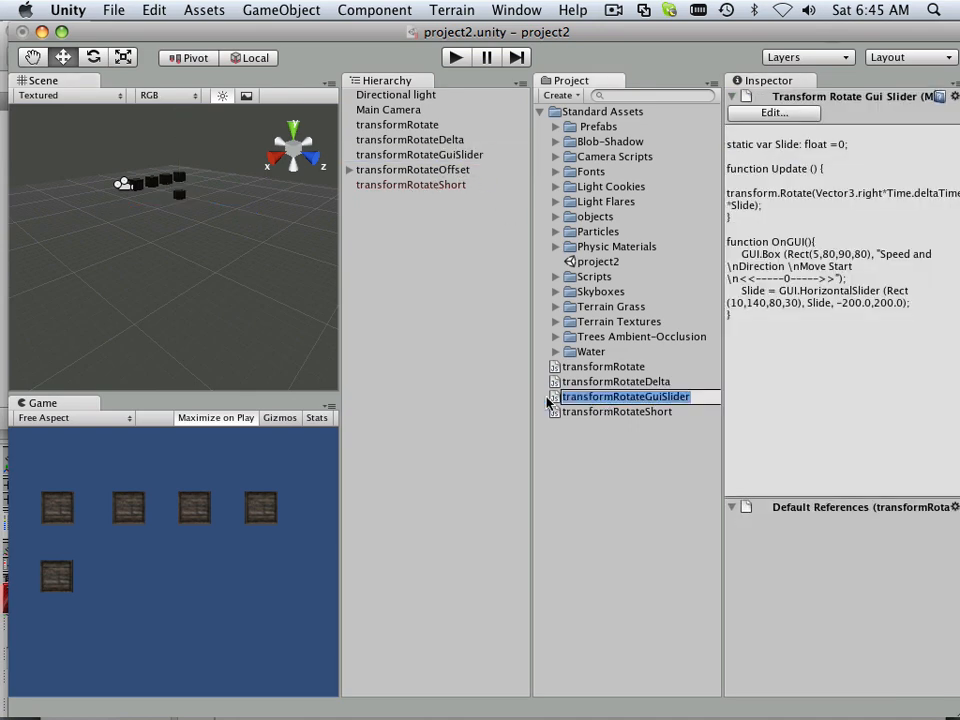
{"action": "double_click", "coordinate": [624, 396]}
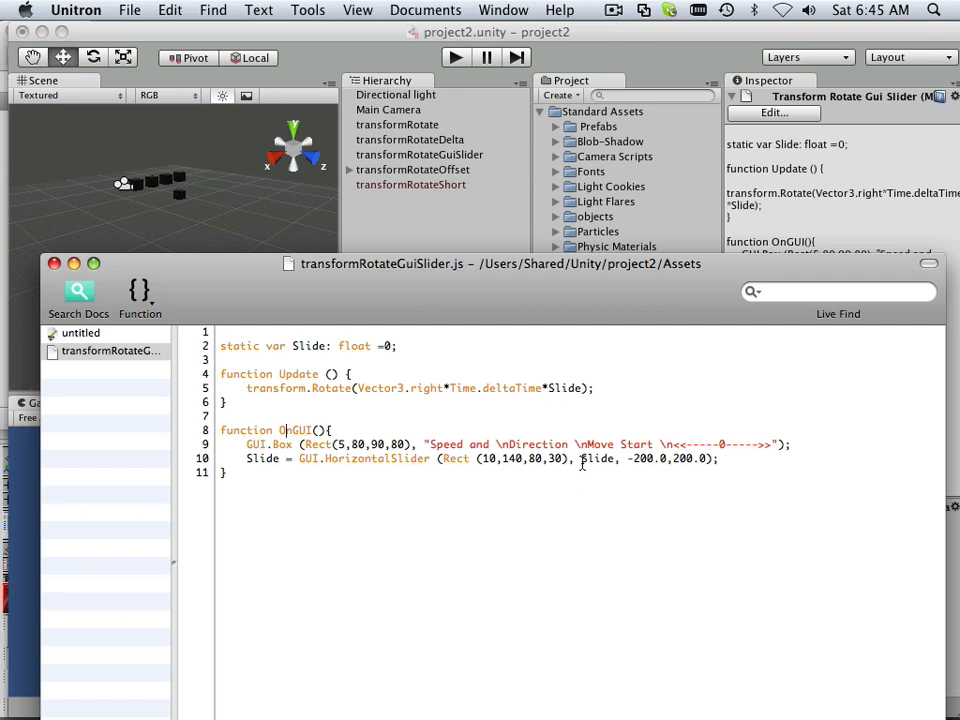
{"action": "double_click", "coordinate": [594, 458]}
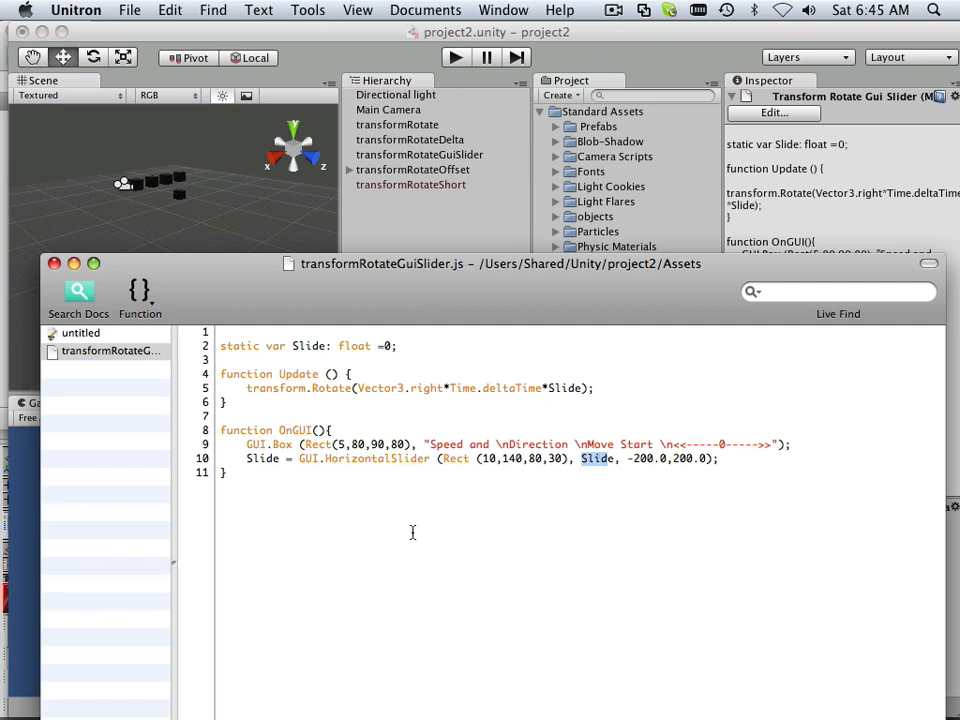
{"action": "mouse_move", "coordinate": [356, 468]}
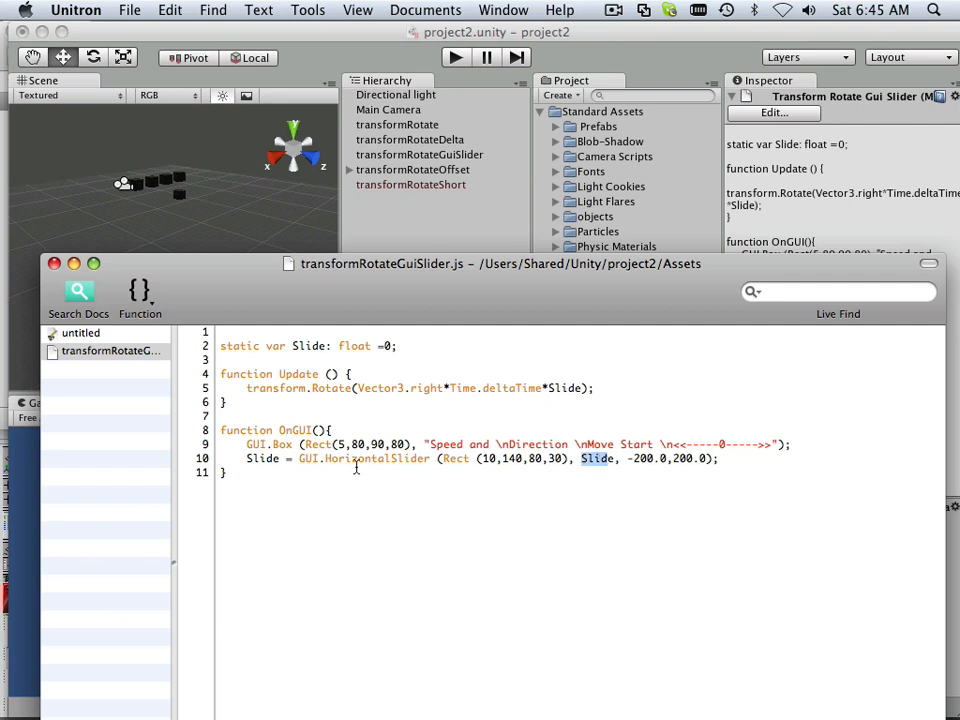